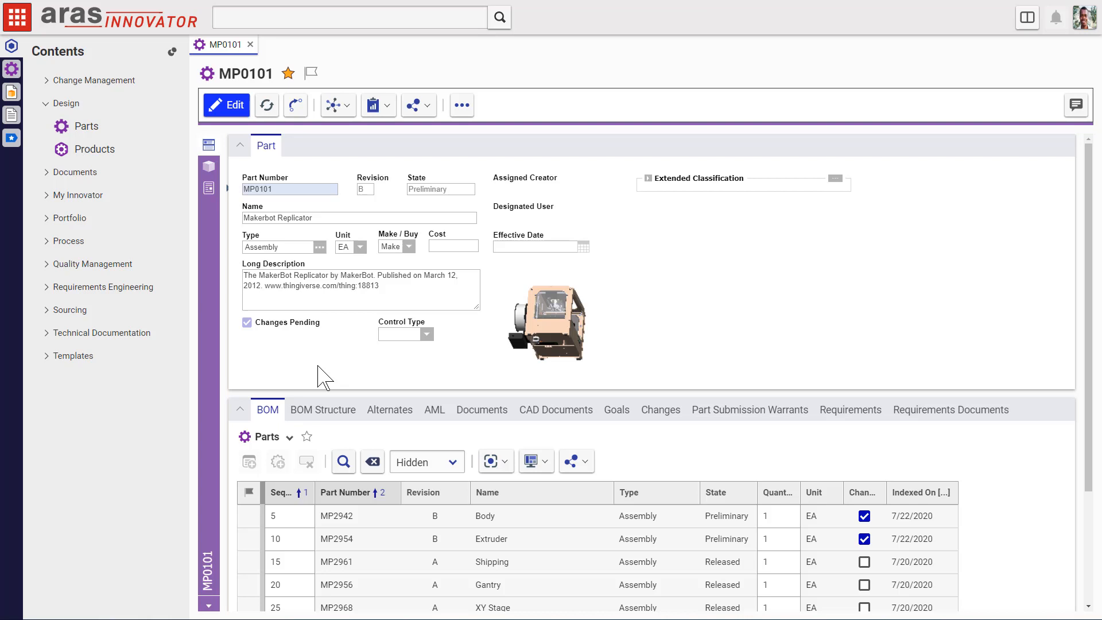
pyautogui.moveTo(205, 386)
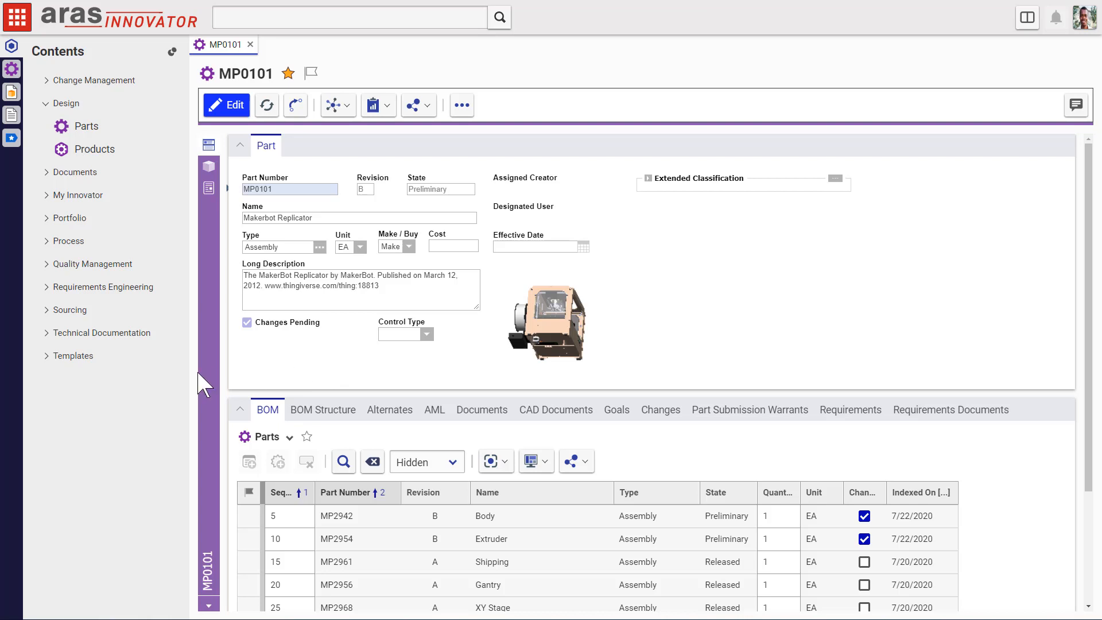
pyautogui.moveTo(84, 130)
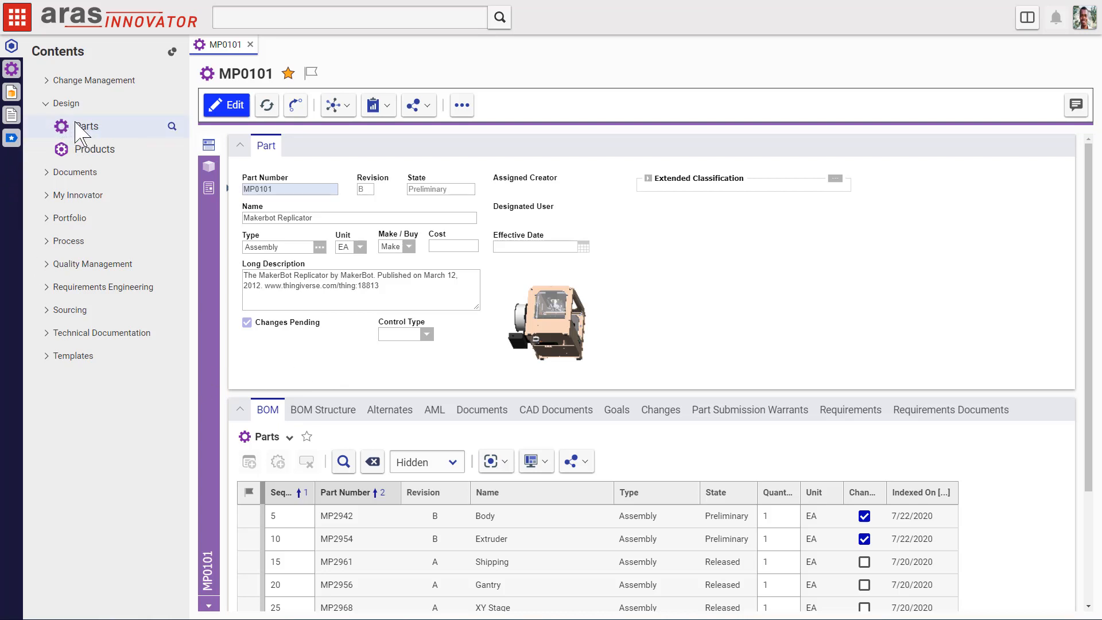
# Run a Search Parts from the Parts node under Design, listing all parts
pyautogui.rightClick(88, 127)
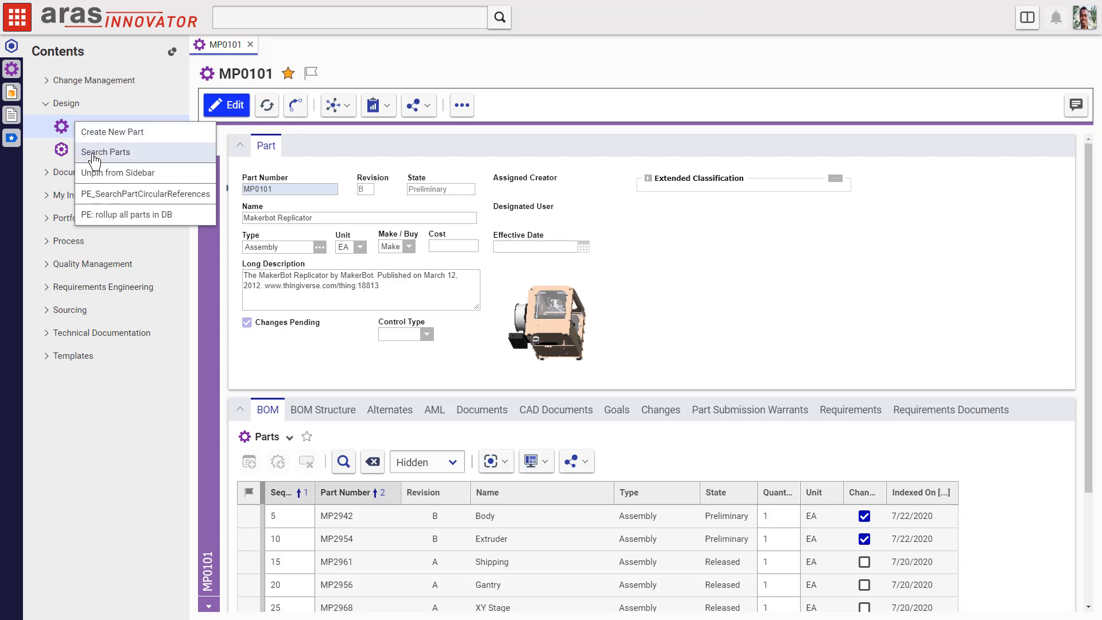
pyautogui.click(106, 151)
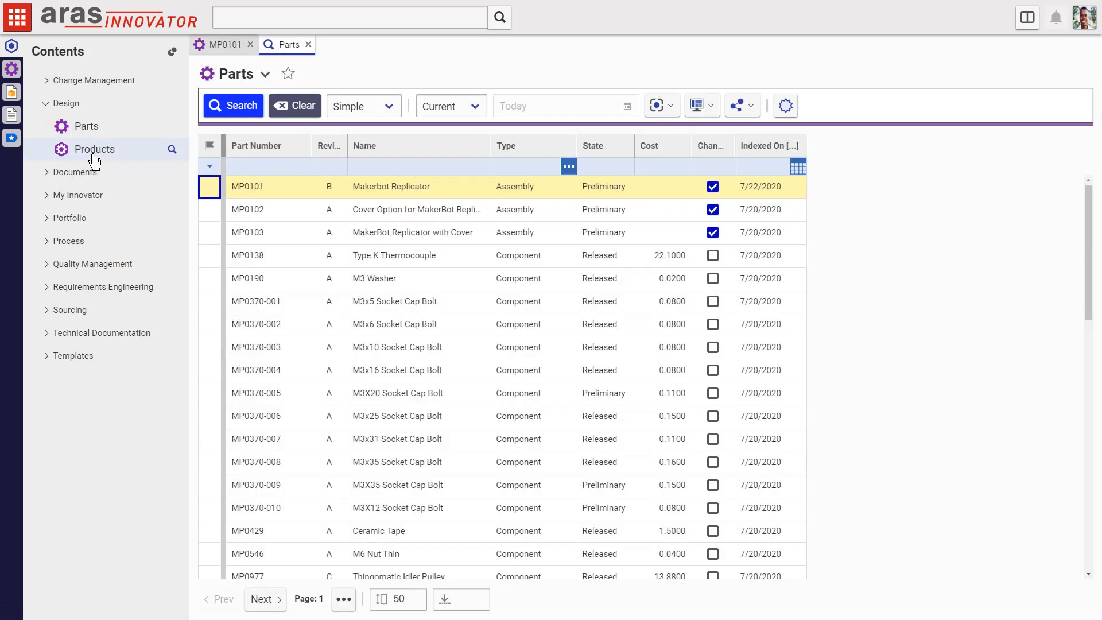
pyautogui.moveTo(86, 127)
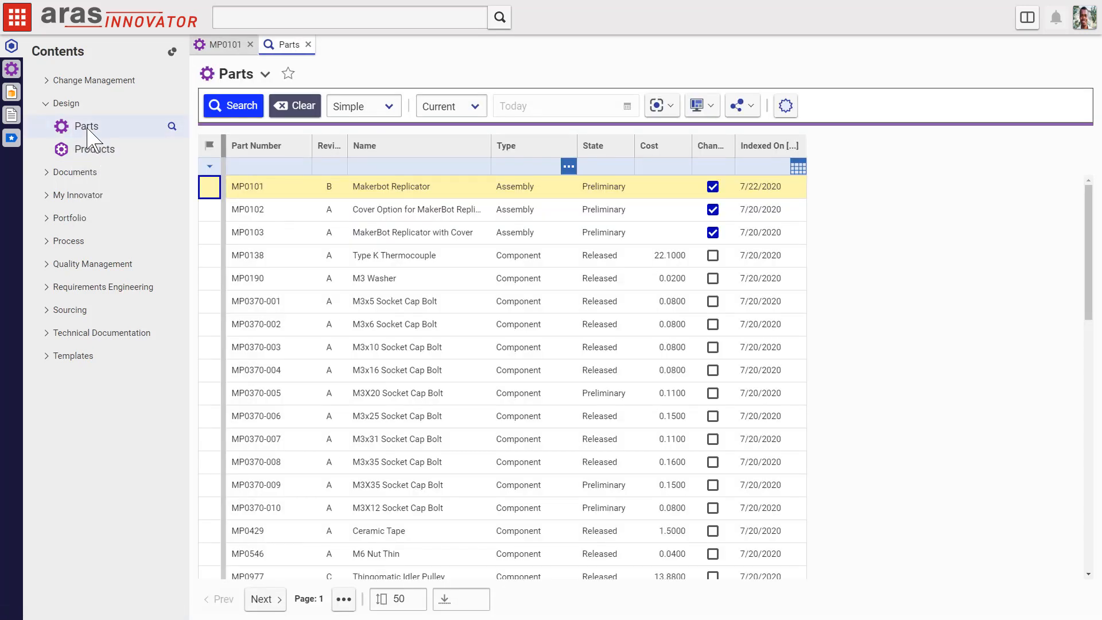
# Search parts again and open MP0102, the MakerBot Replicator cover option, from Quick Search
pyautogui.click(86, 126)
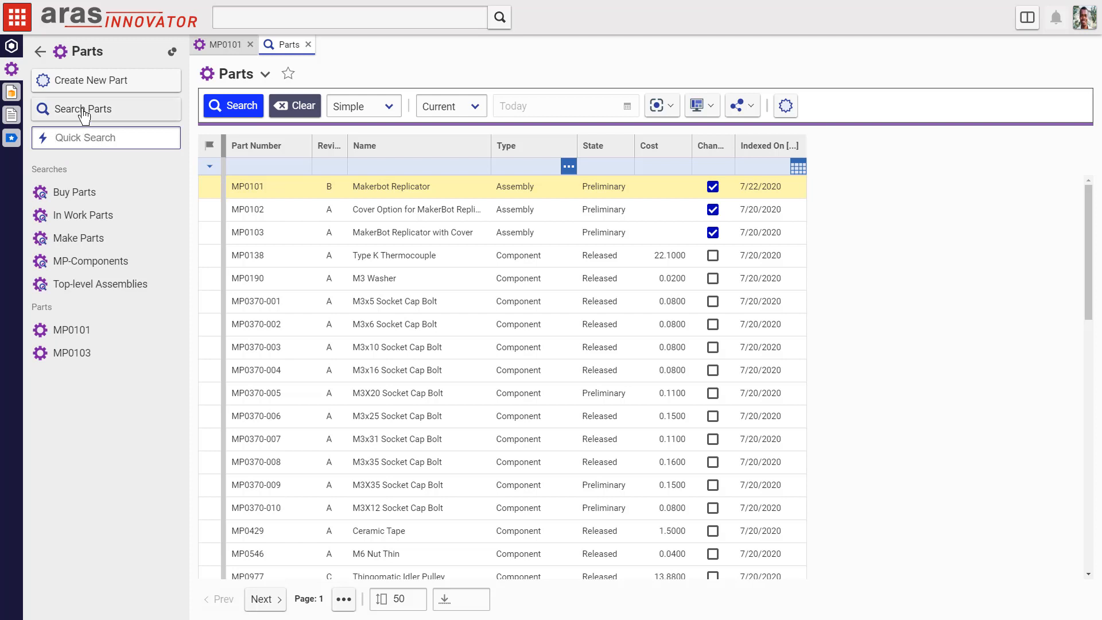
pyautogui.click(96, 109)
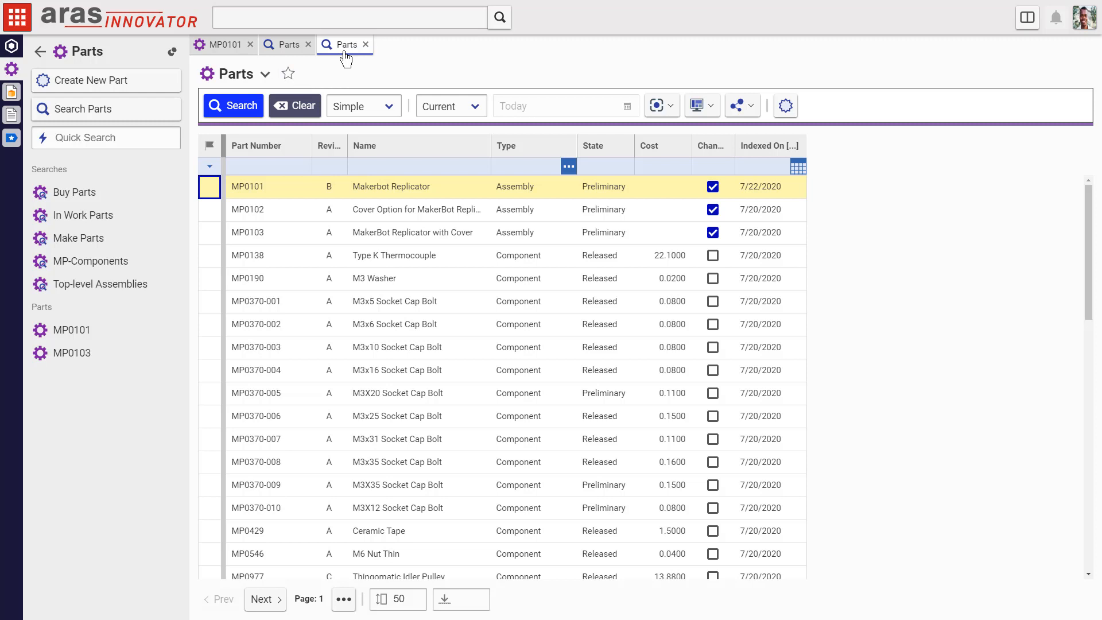
pyautogui.moveTo(365, 44)
pyautogui.write('MP010')
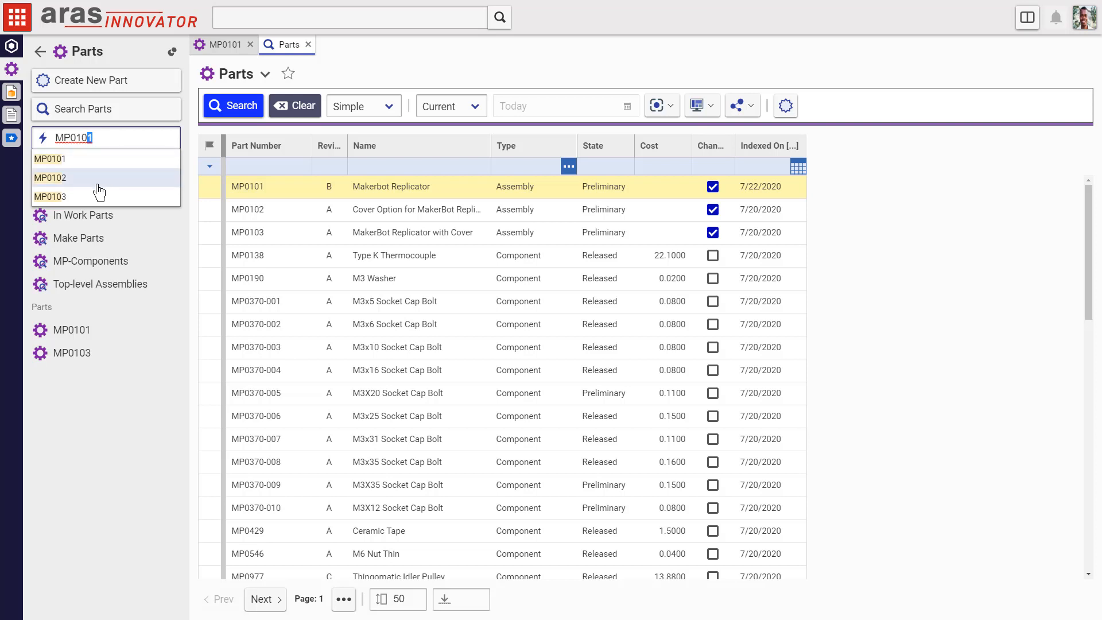
pyautogui.click(50, 176)
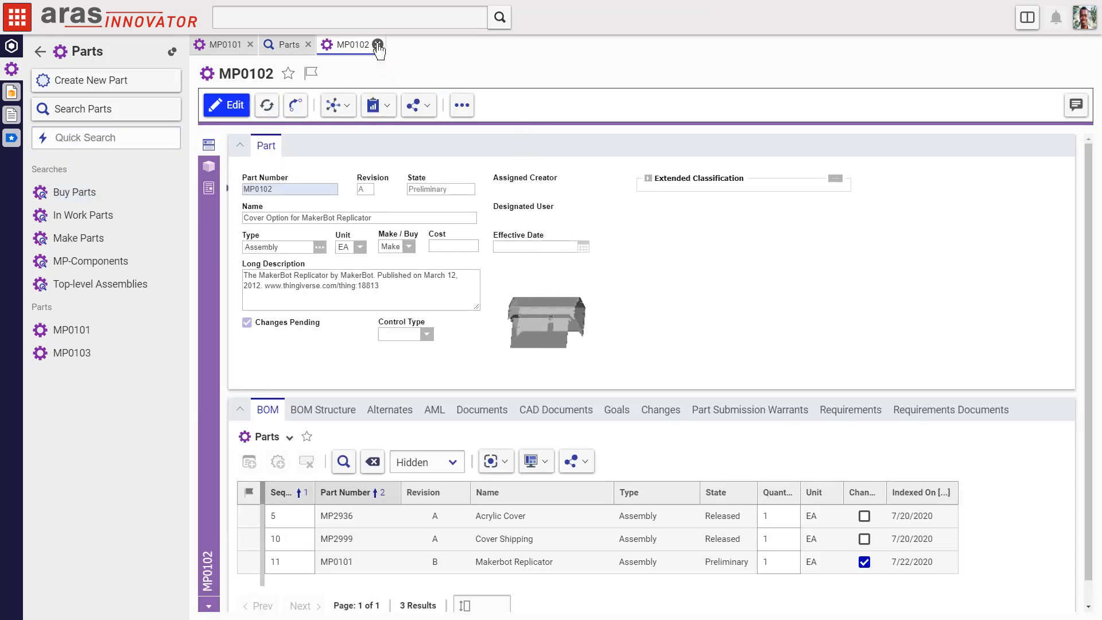
# Close MP0102, run In Work Parts and Buy Parts in advanced mode, then close Buy Parts
pyautogui.click(378, 45)
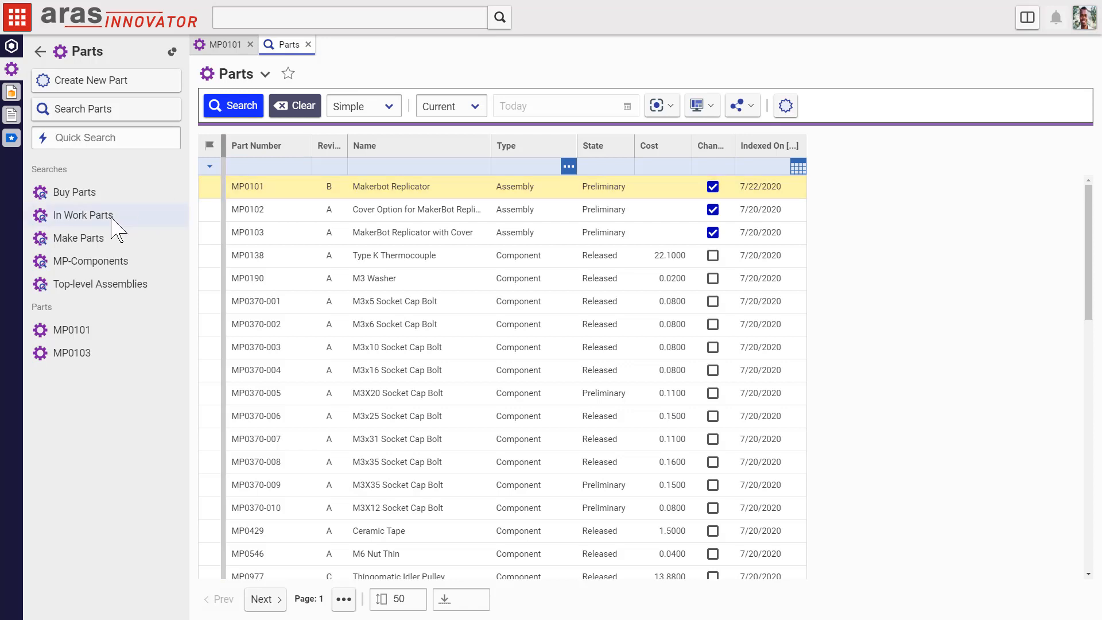
pyautogui.click(84, 215)
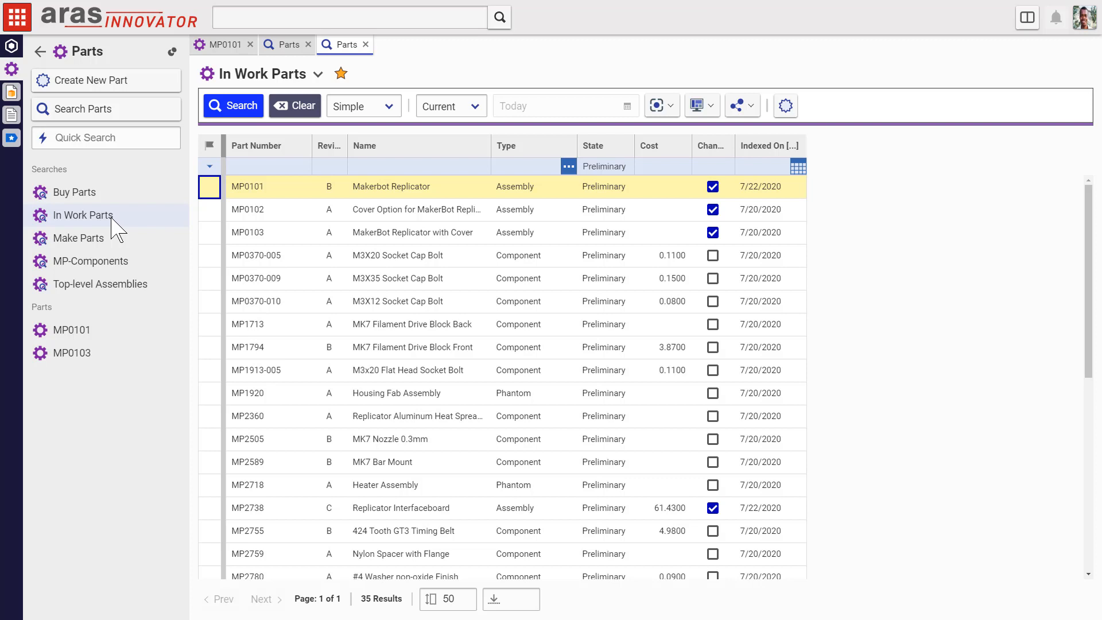
pyautogui.moveTo(73, 192)
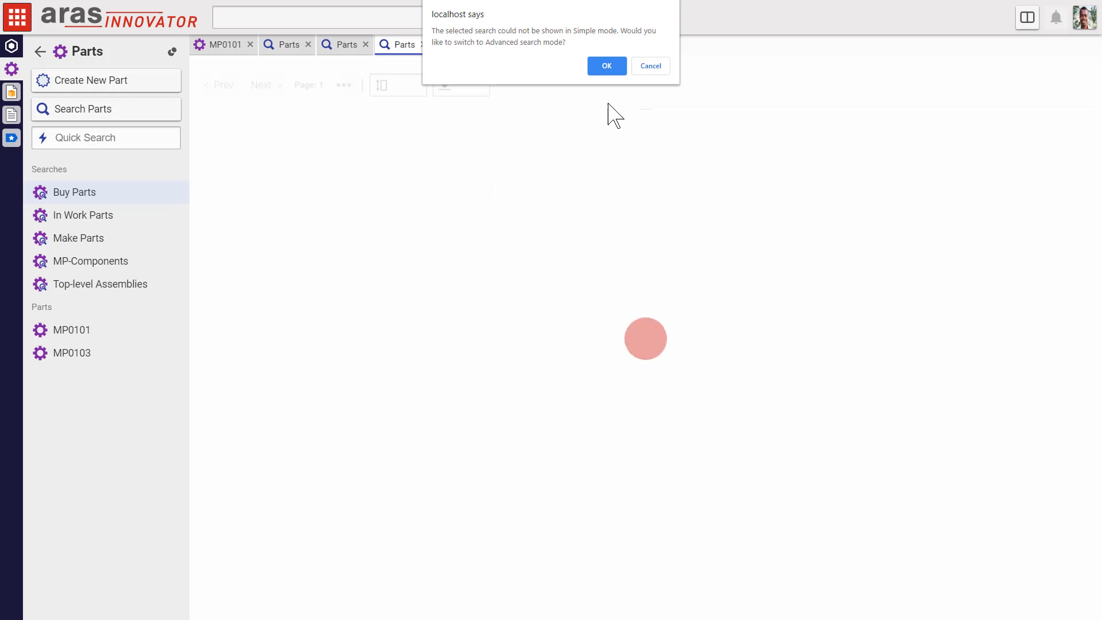
pyautogui.click(606, 65)
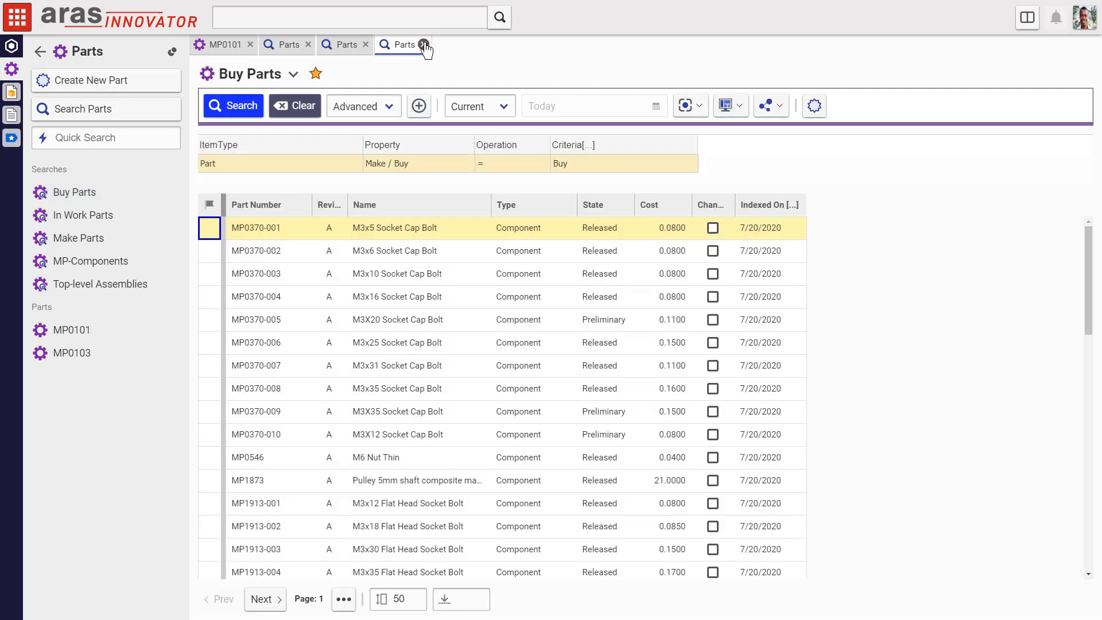
pyautogui.click(443, 45)
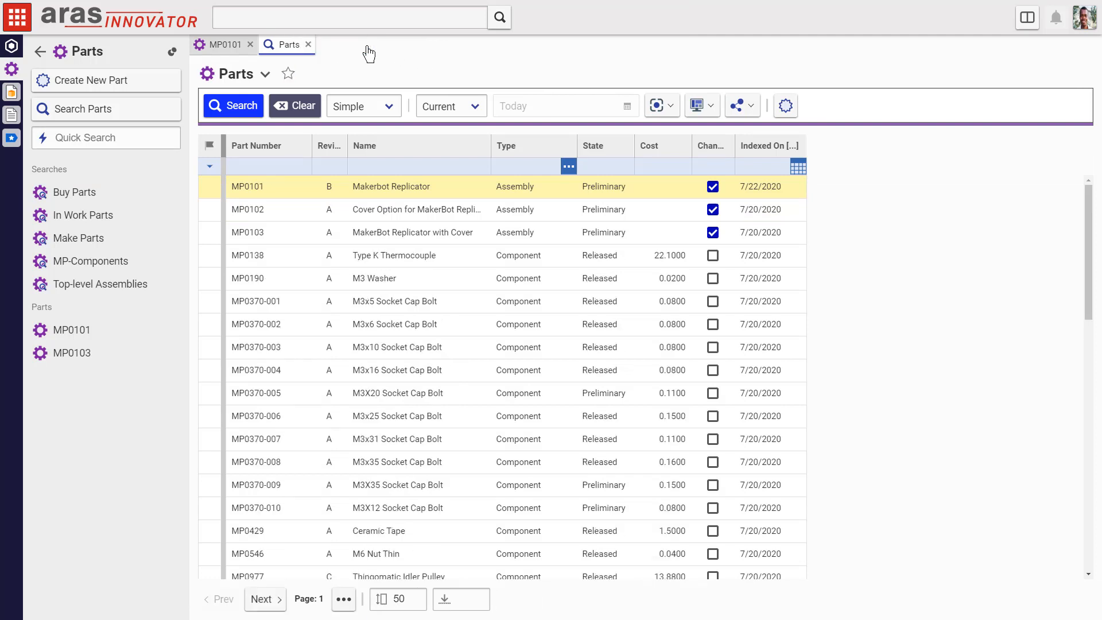
# Filter MP-Components to Preliminary state, save it as favorite 'MP-Components In Work' and run it
pyautogui.click(90, 260)
pyautogui.write('Preliminary')
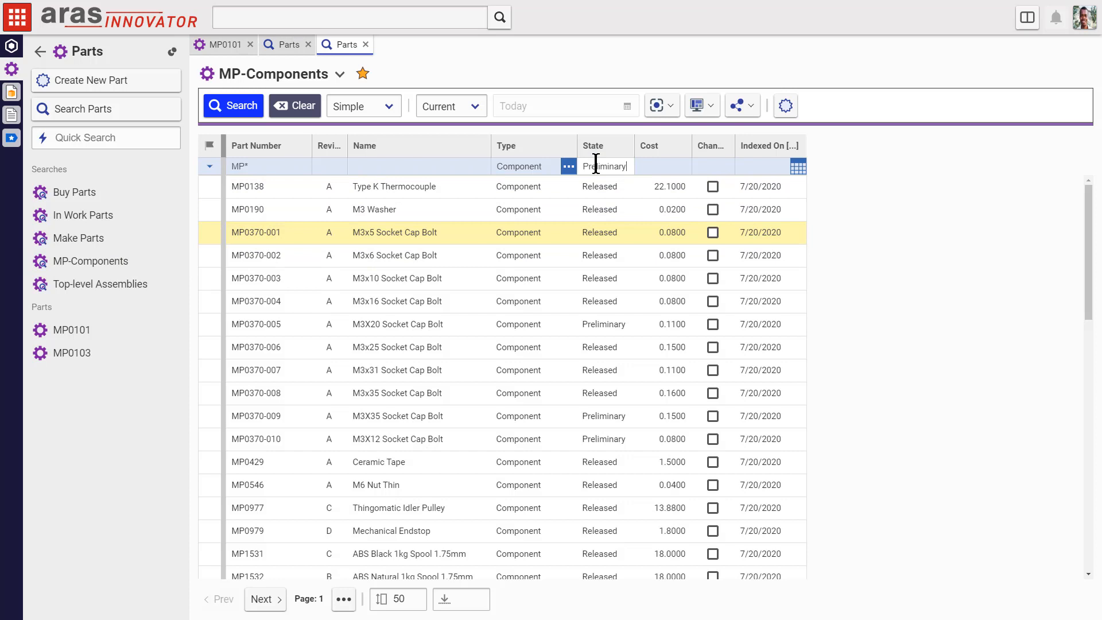
pyautogui.click(233, 106)
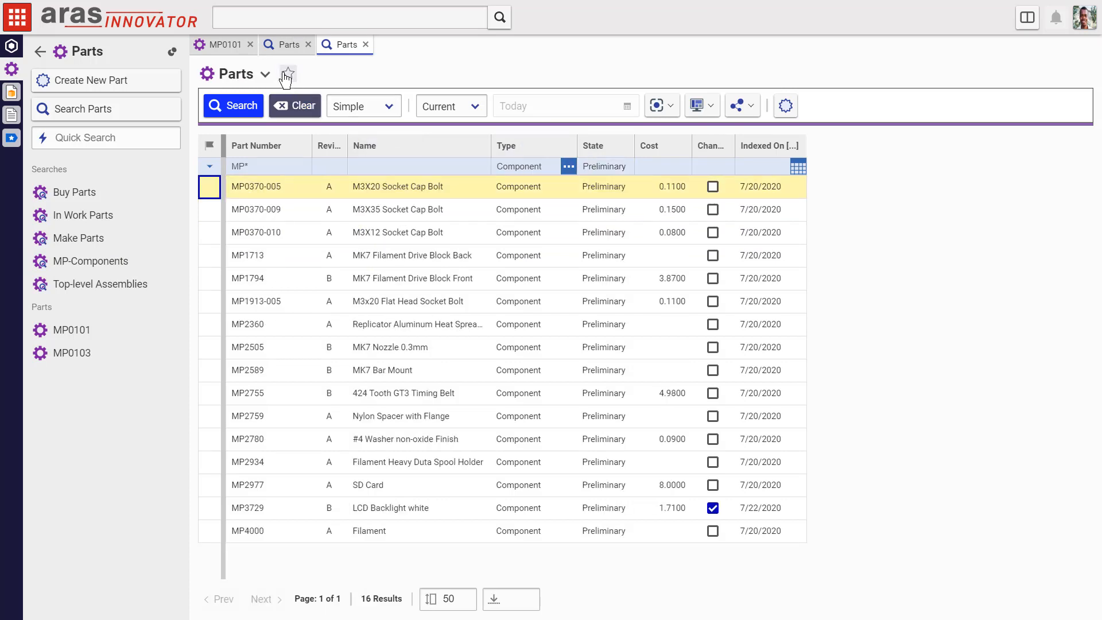
pyautogui.click(286, 74)
pyautogui.write('MP-Components In Work')
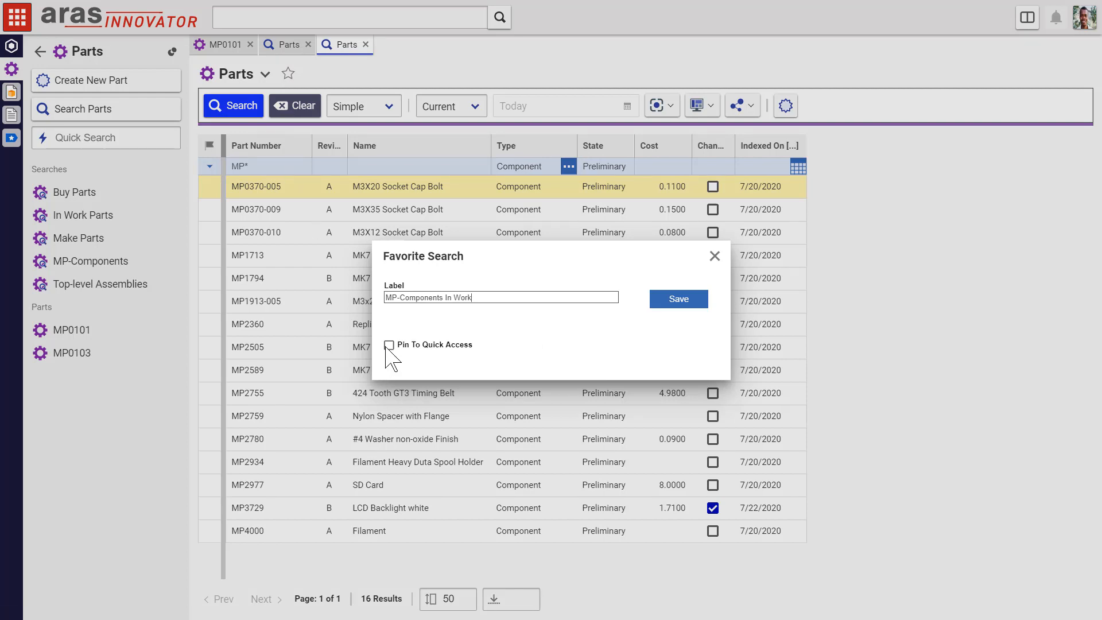
pyautogui.click(677, 298)
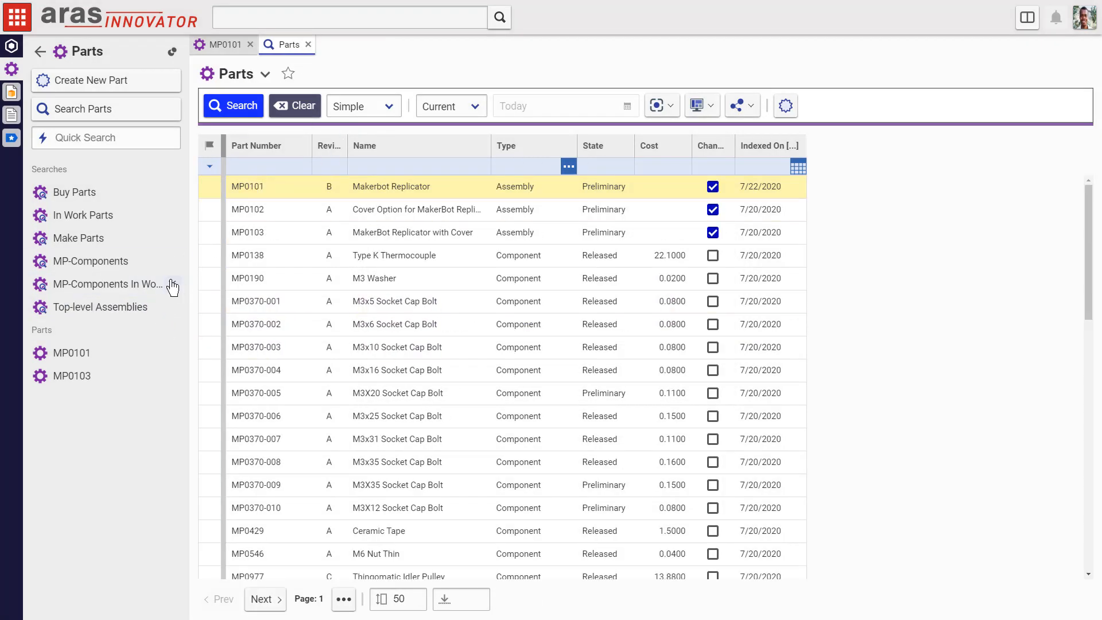
pyautogui.click(107, 283)
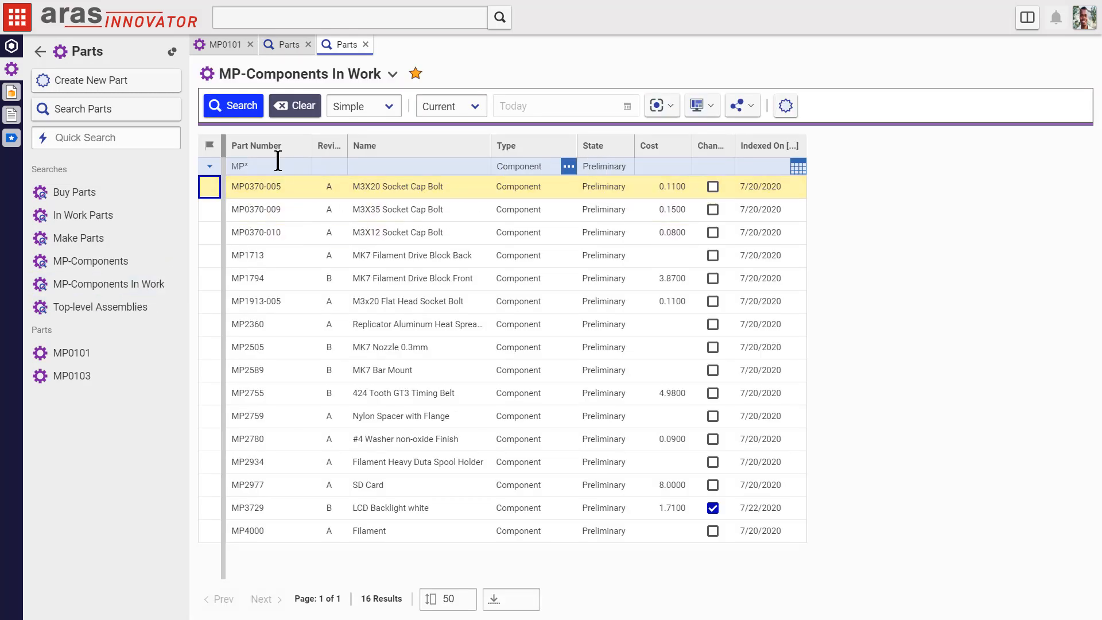
pyautogui.moveTo(773, 126)
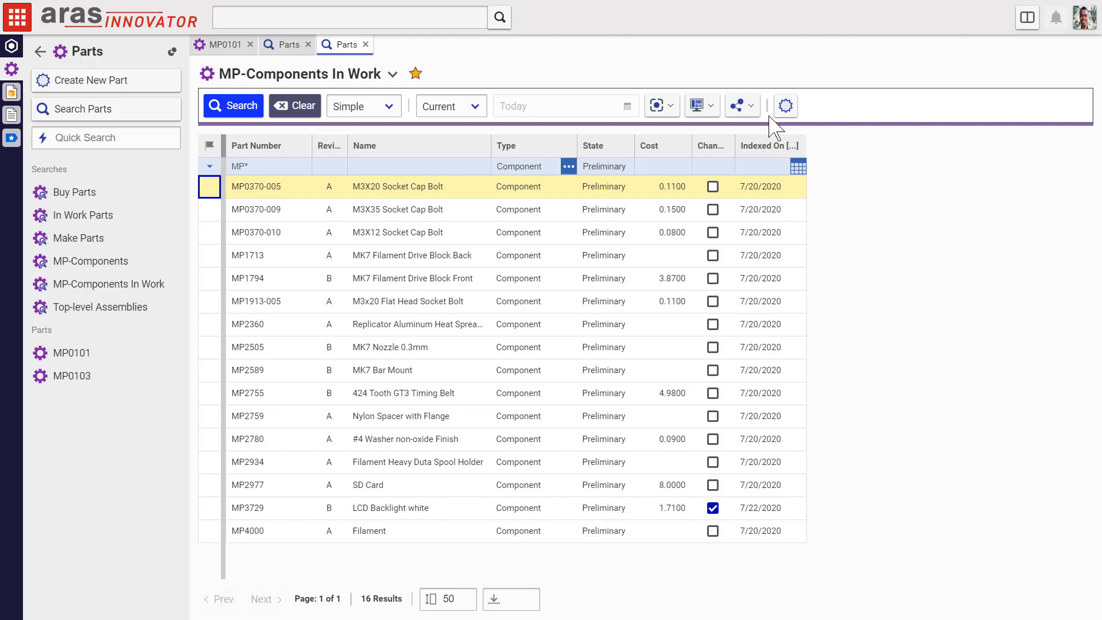
# Abandon a new part, then claim the three selected M3 socket cap bolts from the results
pyautogui.click(90, 80)
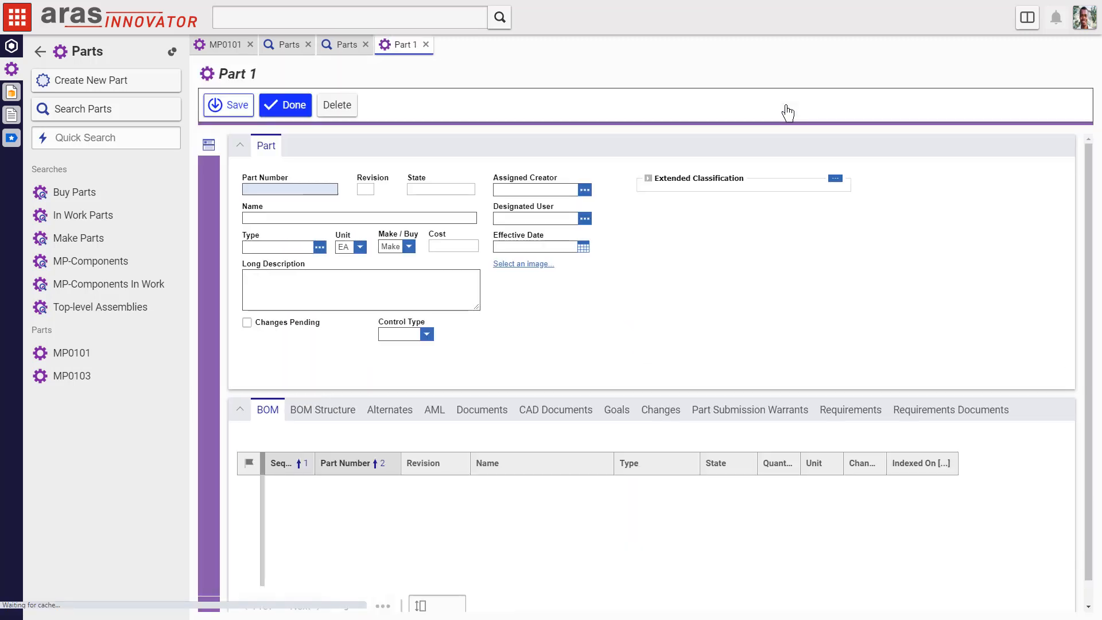
pyautogui.click(426, 45)
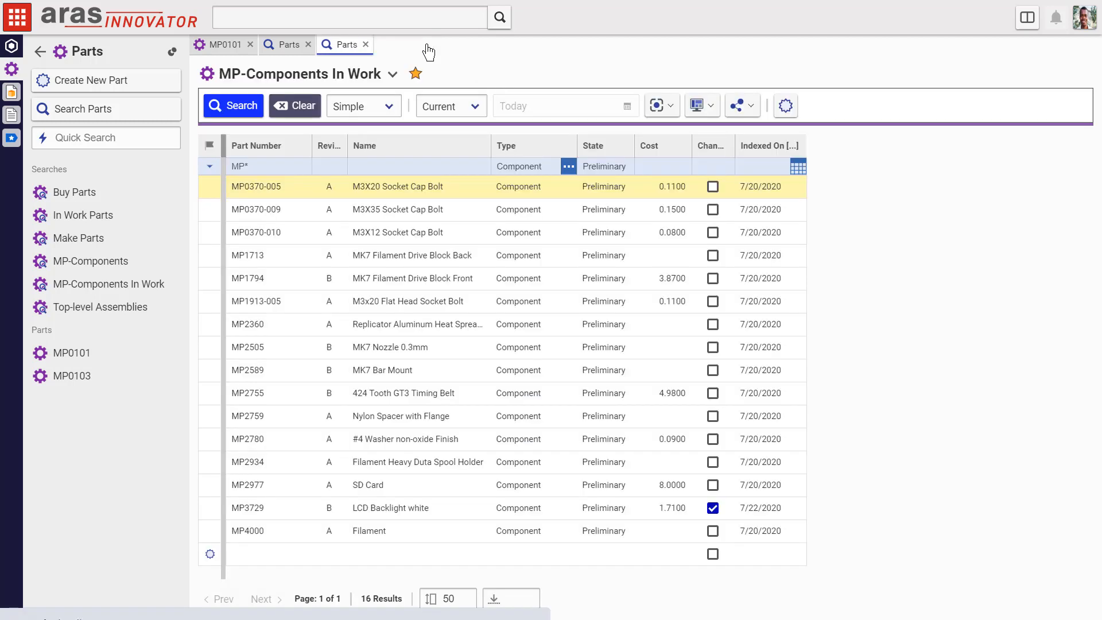
pyautogui.moveTo(428, 209)
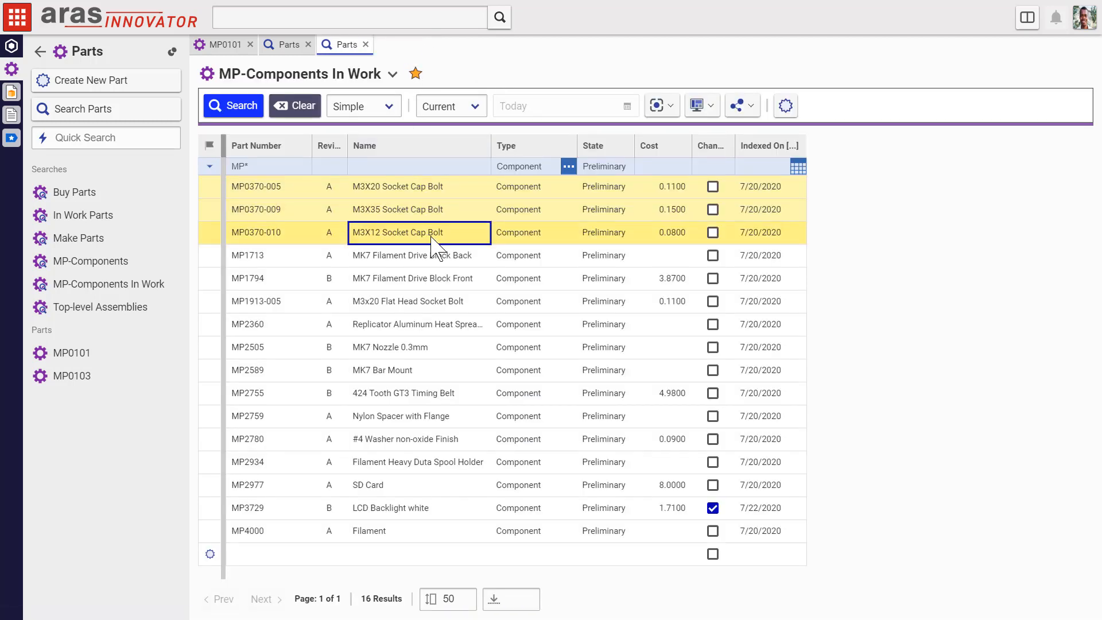
pyautogui.rightClick(397, 231)
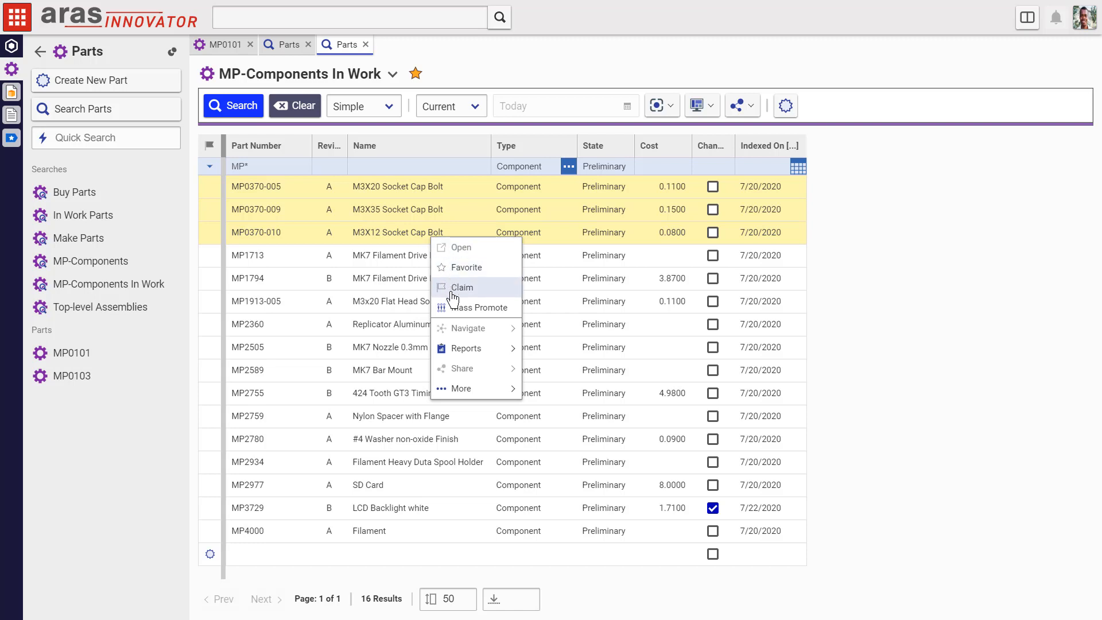
pyautogui.moveTo(455, 294)
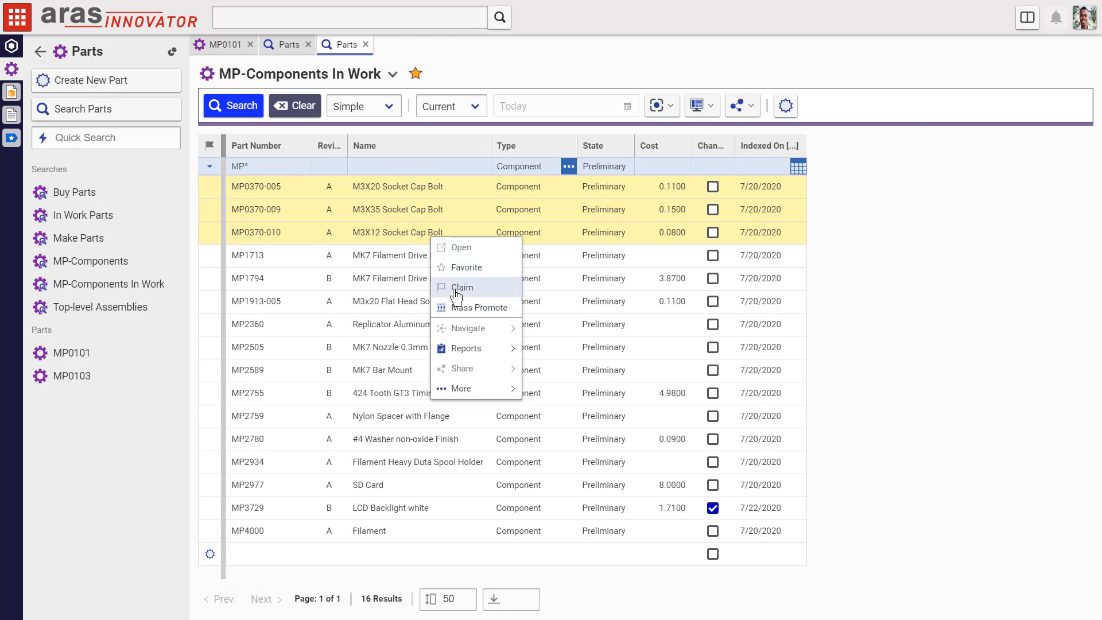
pyautogui.click(462, 286)
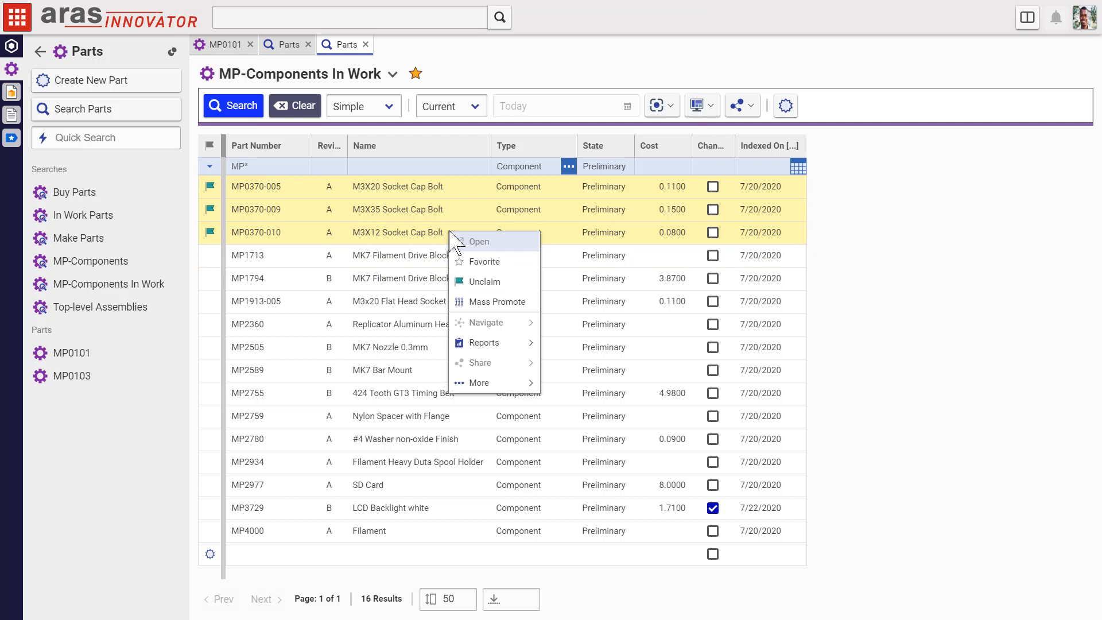
pyautogui.moveTo(484, 281)
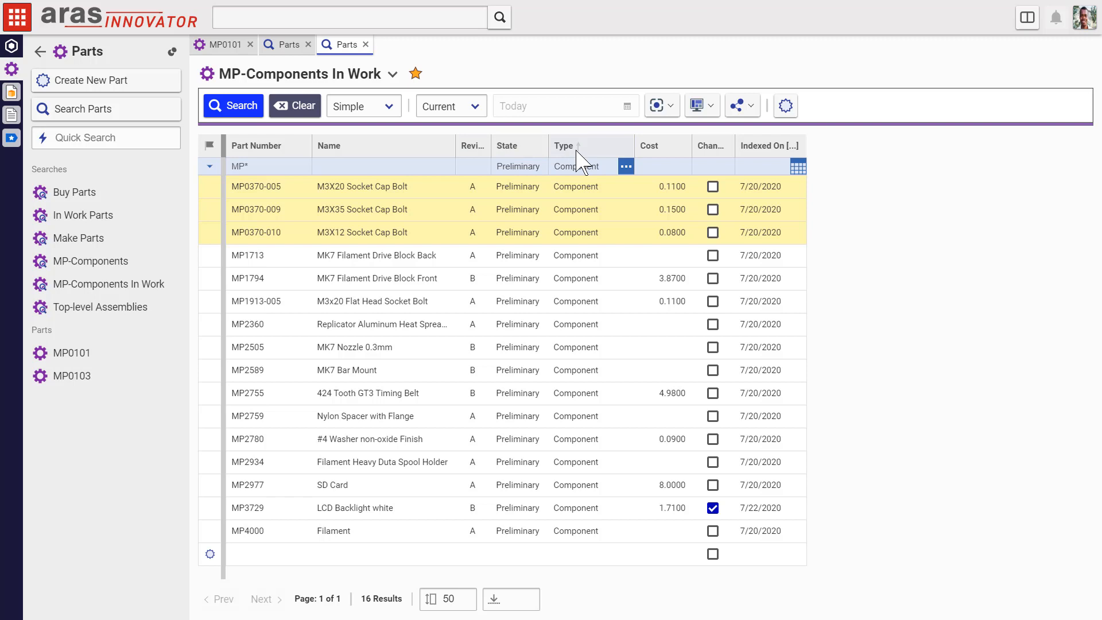
pyautogui.moveTo(711, 151)
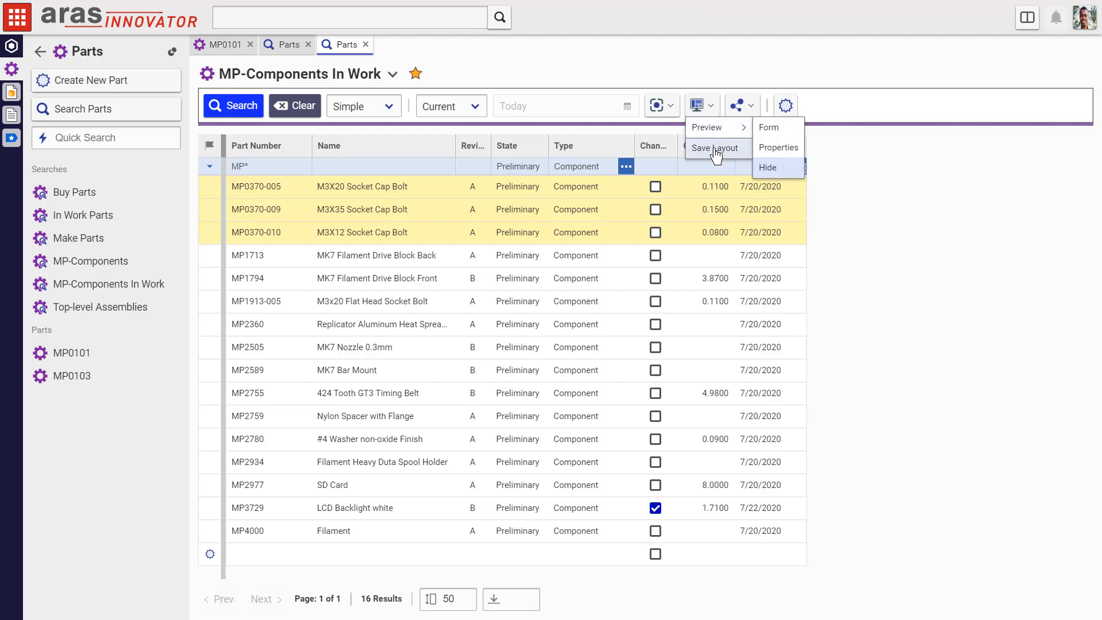
# Save the rearranged column layout of the MP-Components In Work grid
pyautogui.click(715, 148)
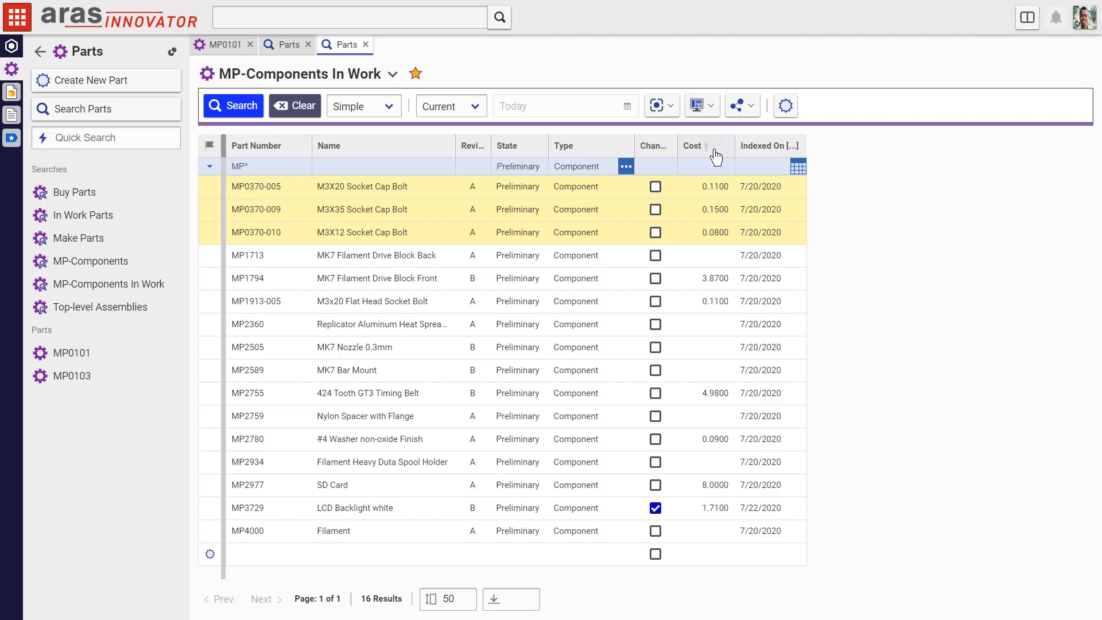
pyautogui.moveTo(90, 261)
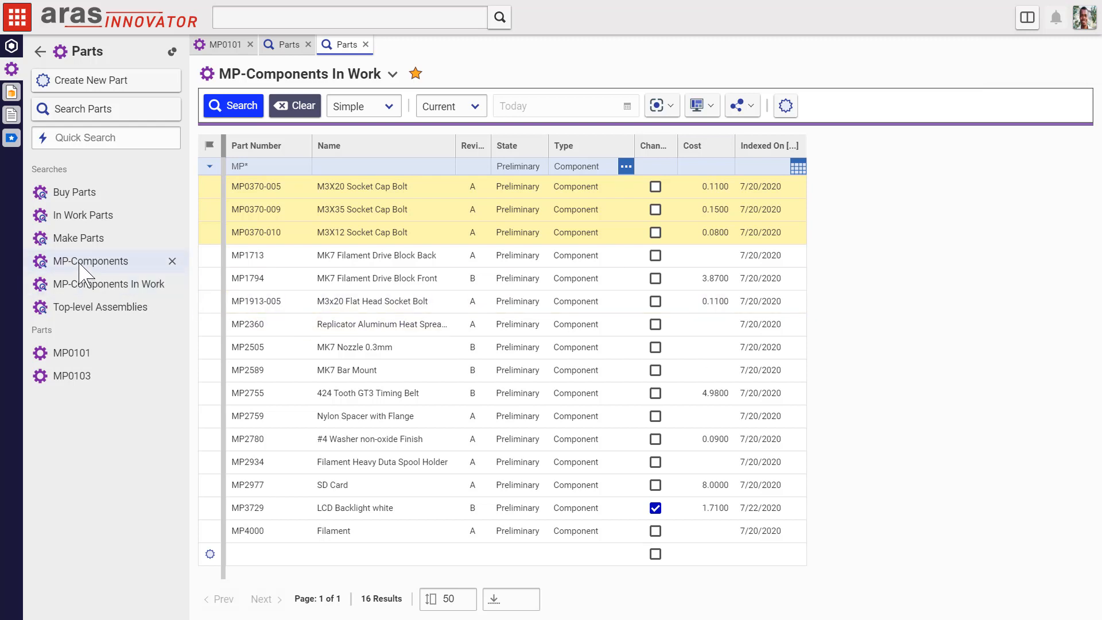
# Run MP-Components and In Work Parts with the saved layout, then return to MP0101
pyautogui.click(90, 261)
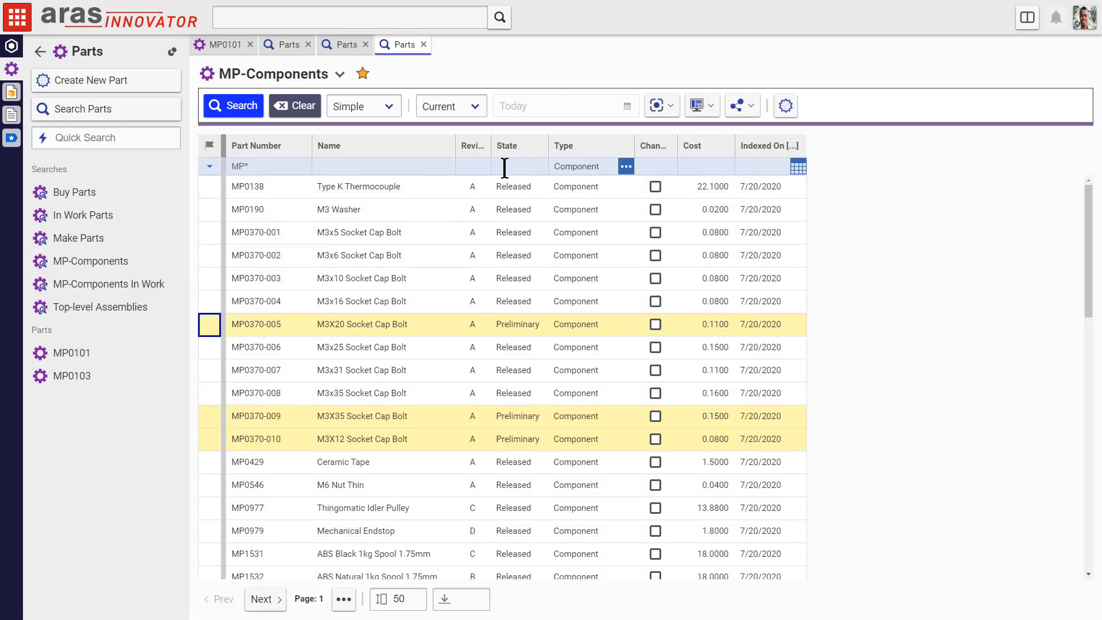
pyautogui.click(82, 215)
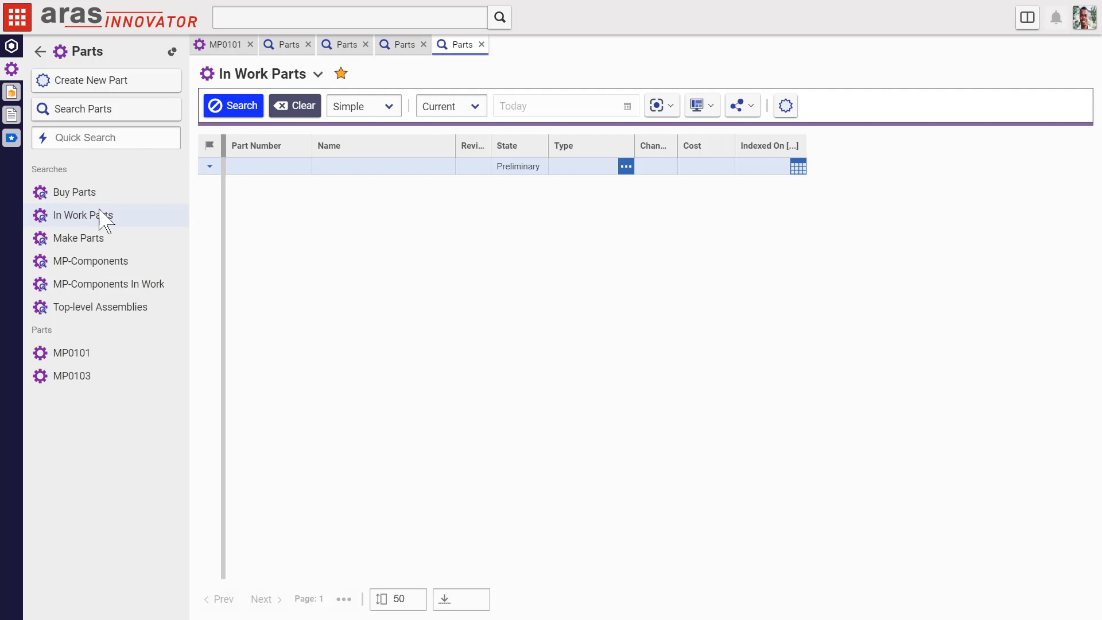
pyautogui.click(232, 105)
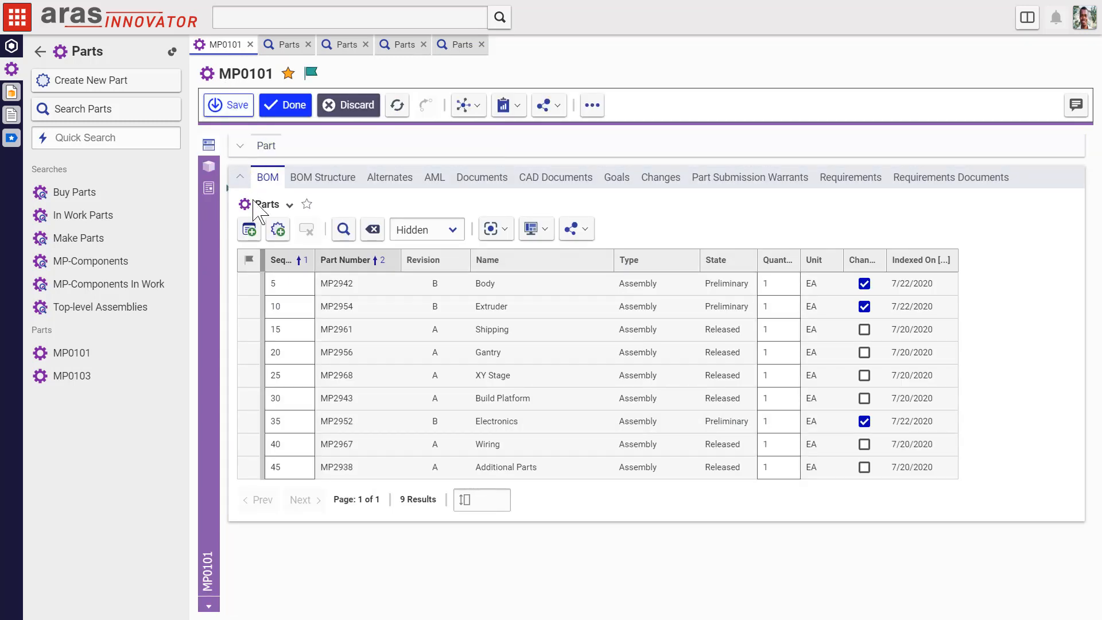
# Cancel the BOM part picker and place the Changes column between Type and Quantity
pyautogui.click(249, 229)
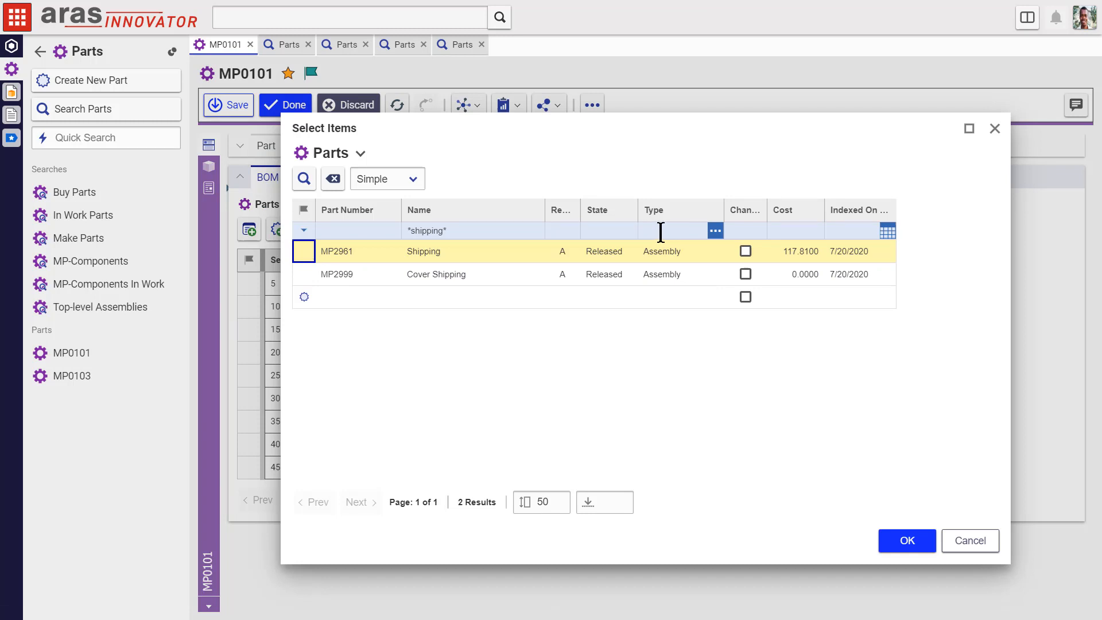
pyautogui.moveTo(748, 351)
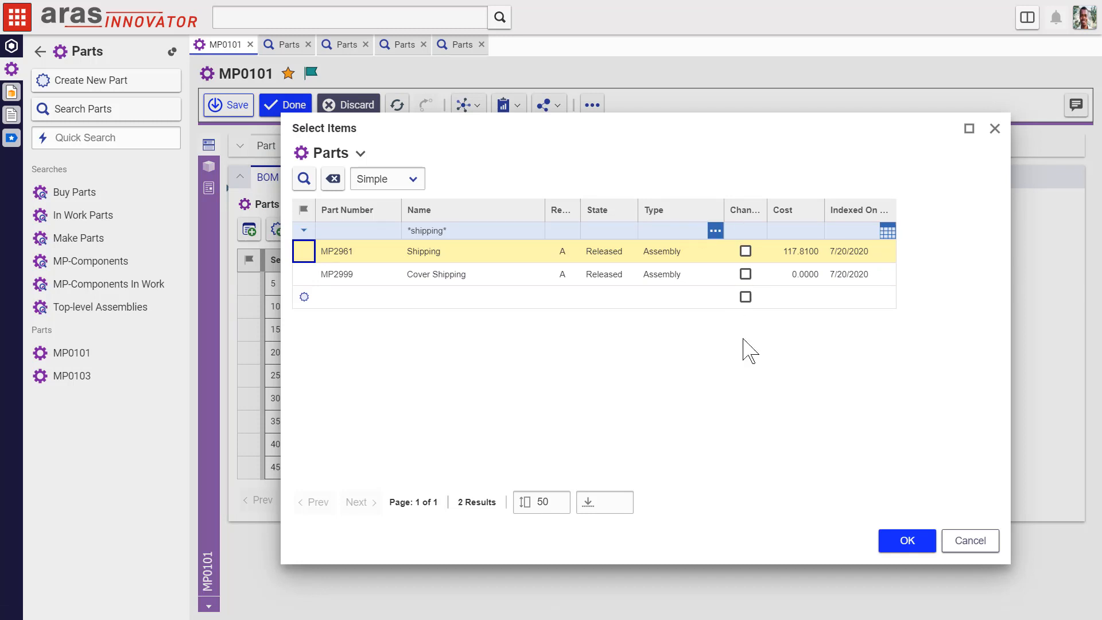
pyautogui.click(905, 541)
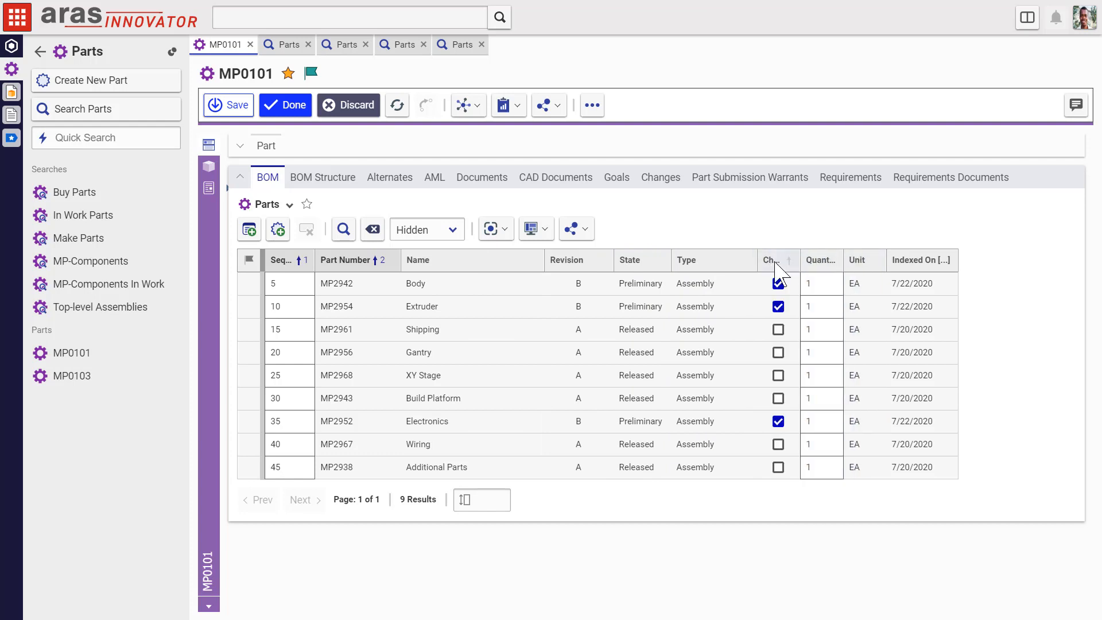
pyautogui.click(531, 229)
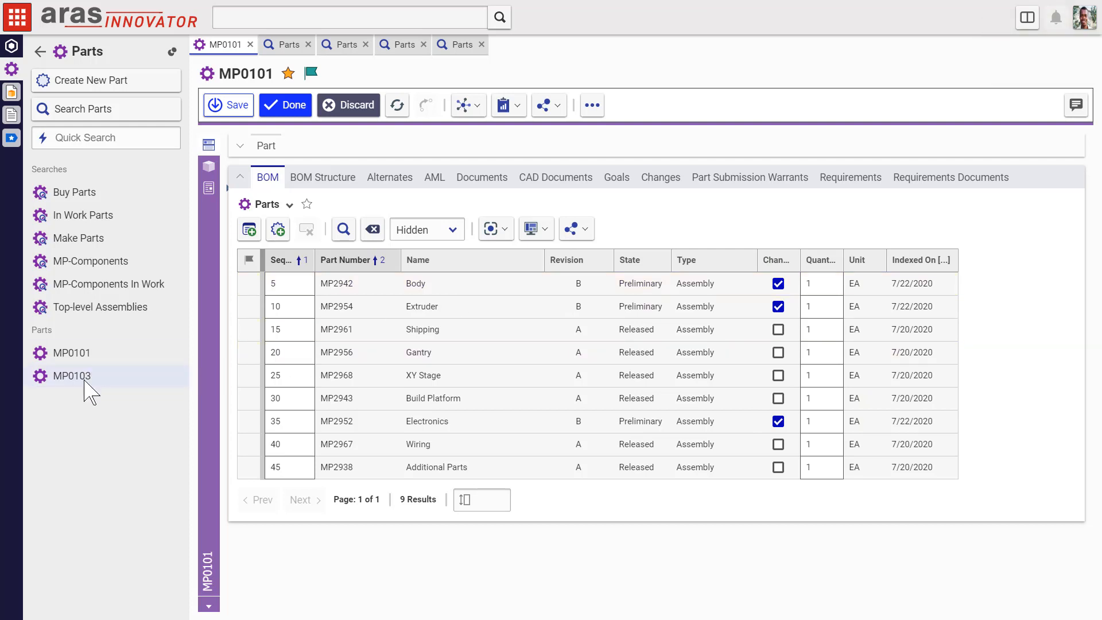
# Open part MP0103 from the sidebar and begin an enterprise search for 'cover option'
pyautogui.click(71, 375)
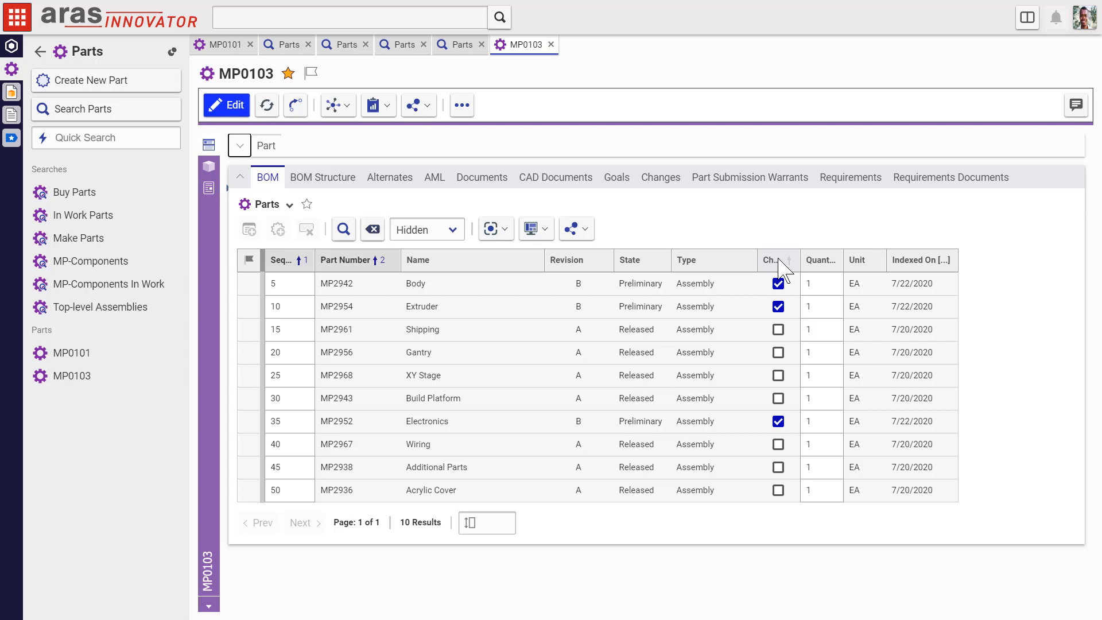
pyautogui.click(348, 17)
pyautogui.write('cover option')
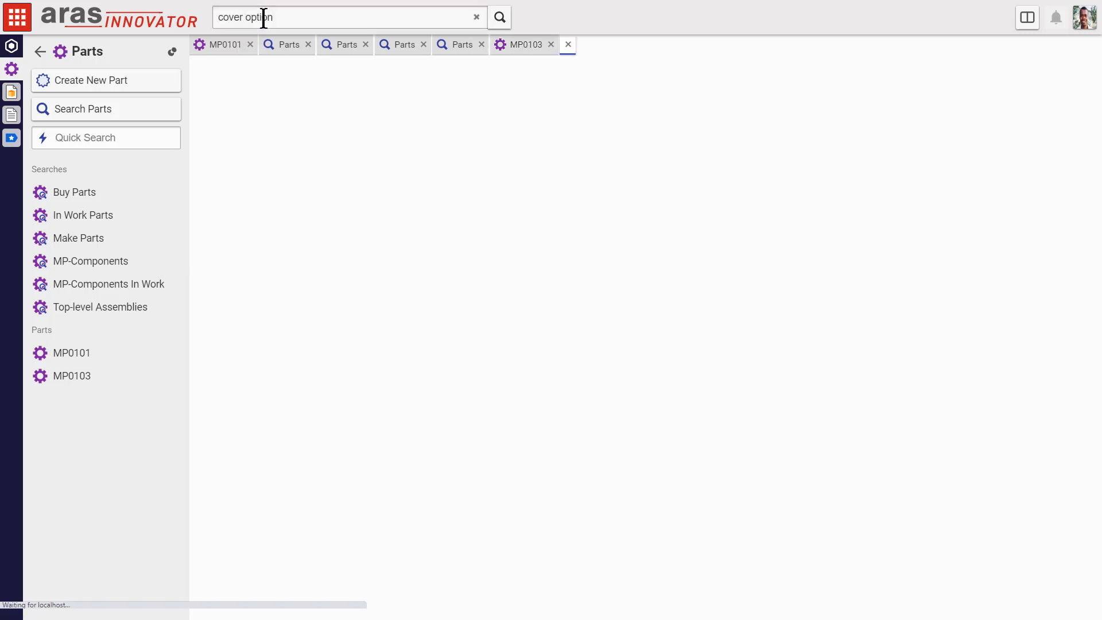
# Run the 'cover option' search and restrict it to searching within CAD Documents
pyautogui.click(498, 17)
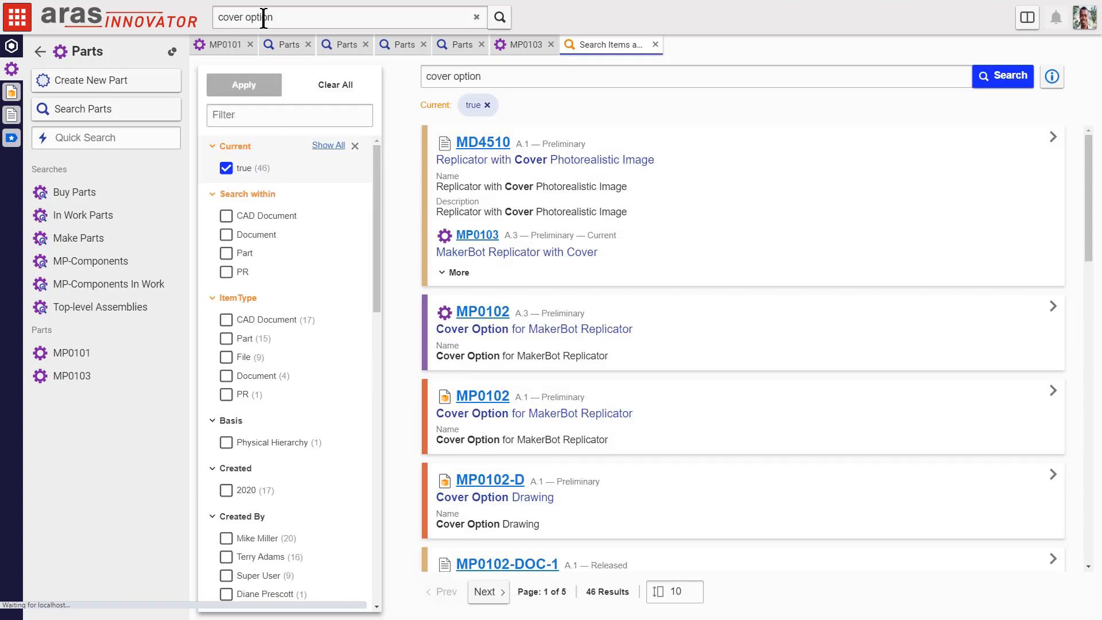
pyautogui.moveTo(270, 166)
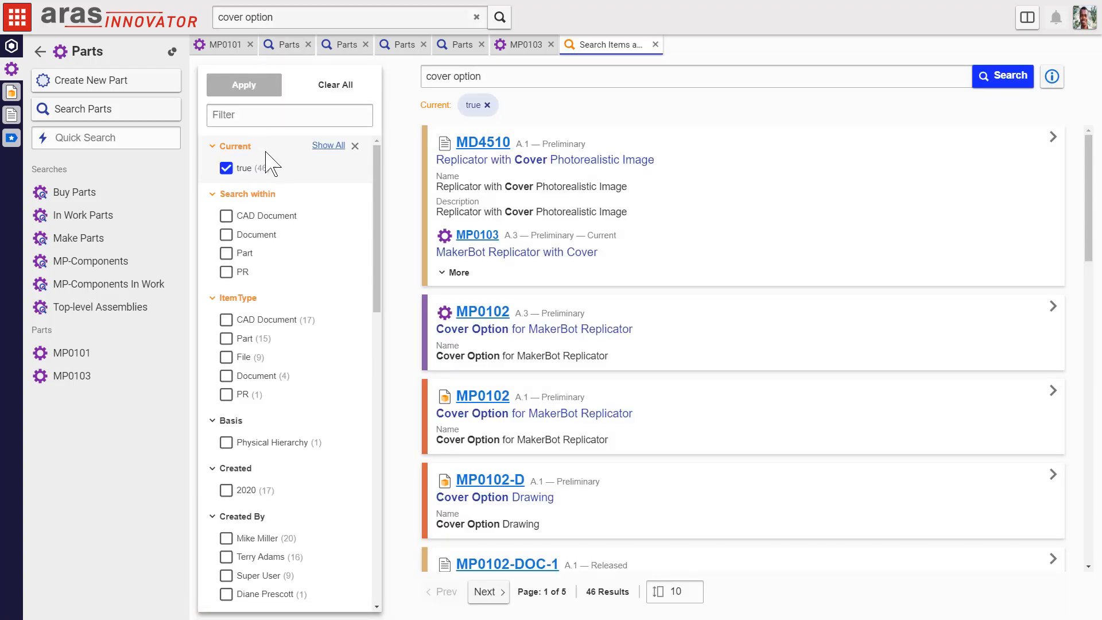
pyautogui.click(226, 216)
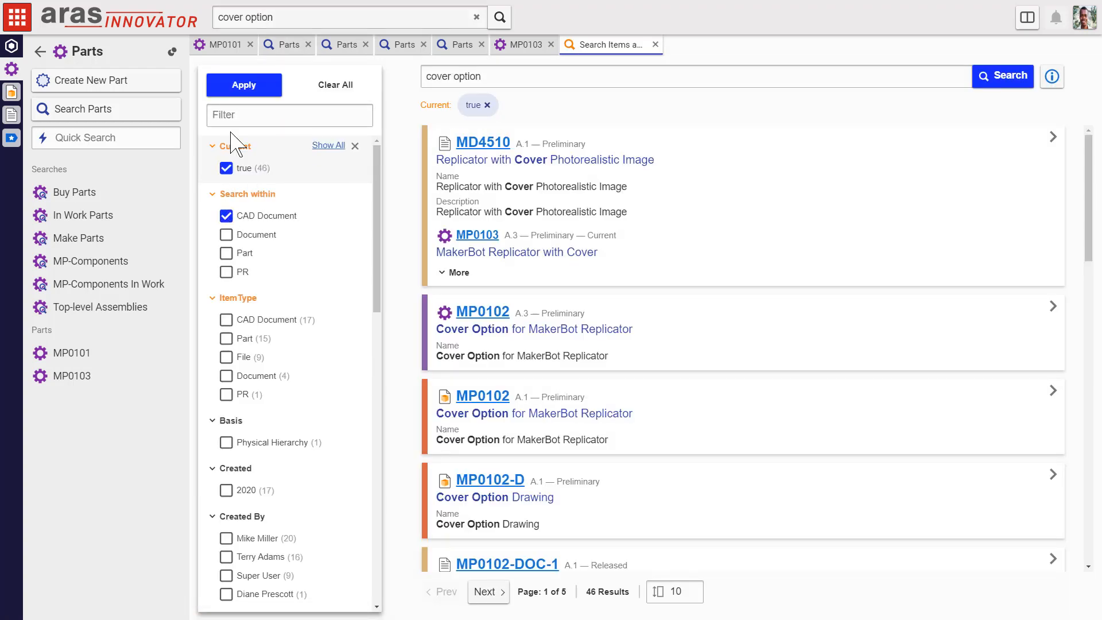
pyautogui.click(243, 84)
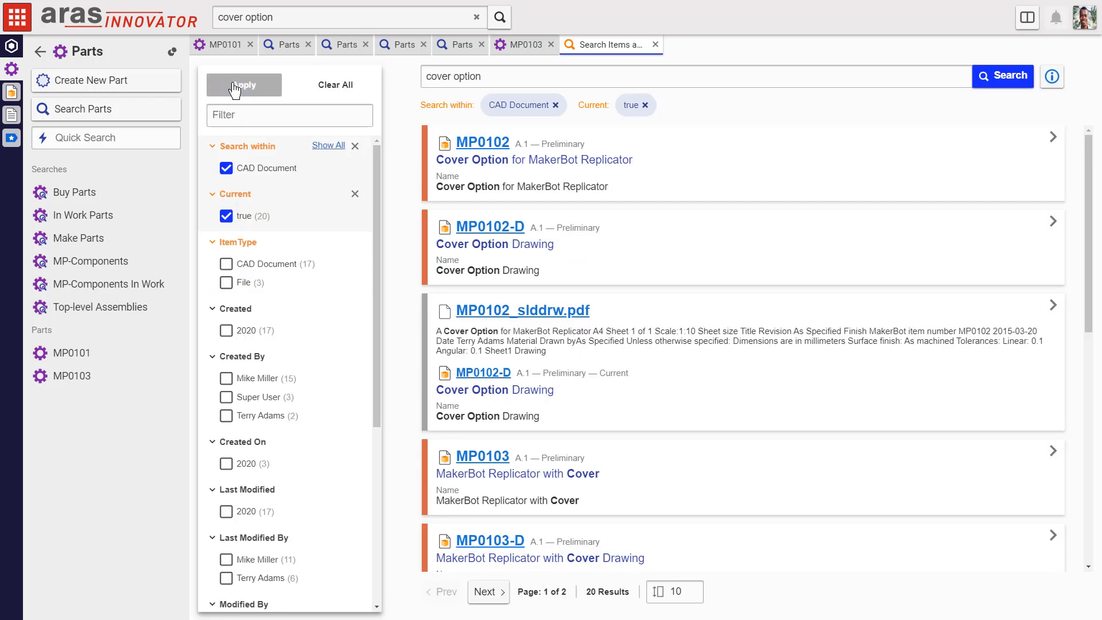
pyautogui.moveTo(226, 269)
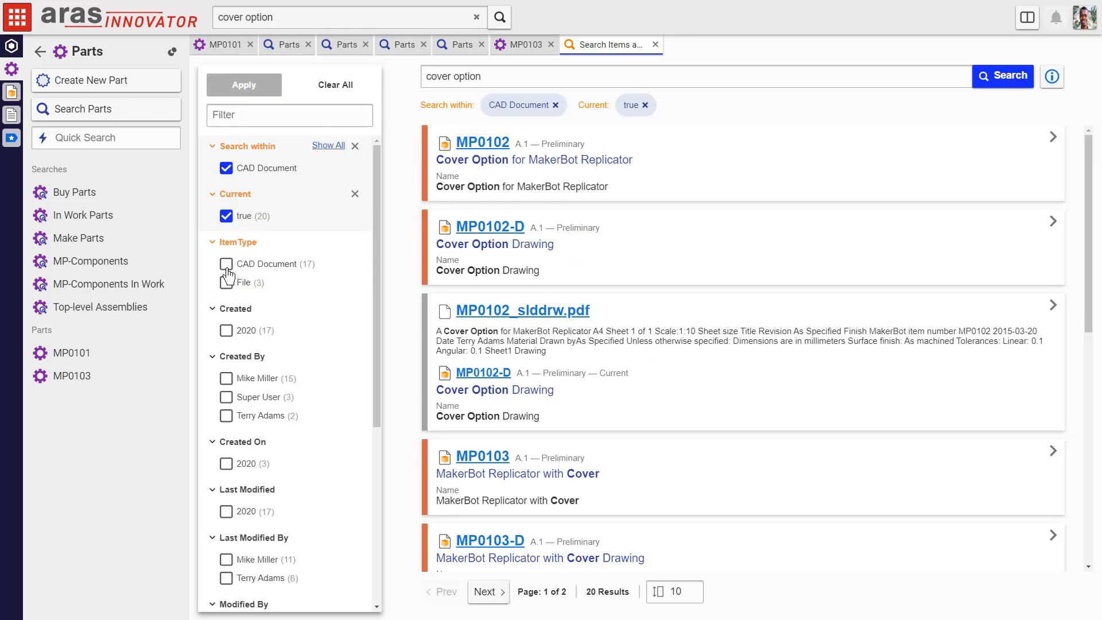
# Facet to CAD Document items created in 2020 by one creator, then open CAD document MP0102
pyautogui.click(226, 264)
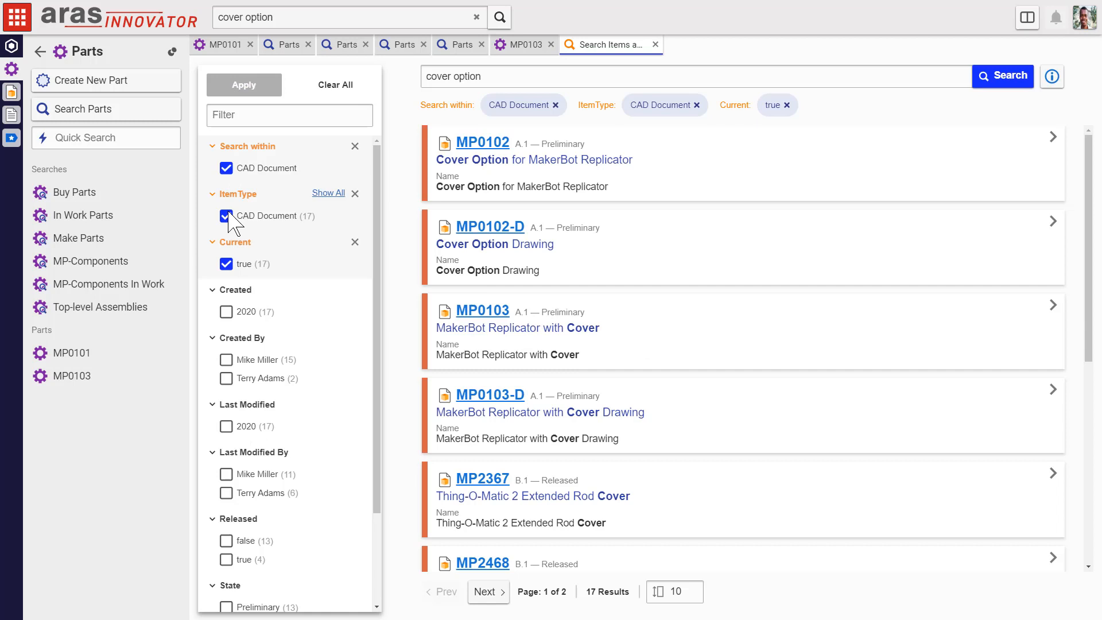
pyautogui.click(226, 311)
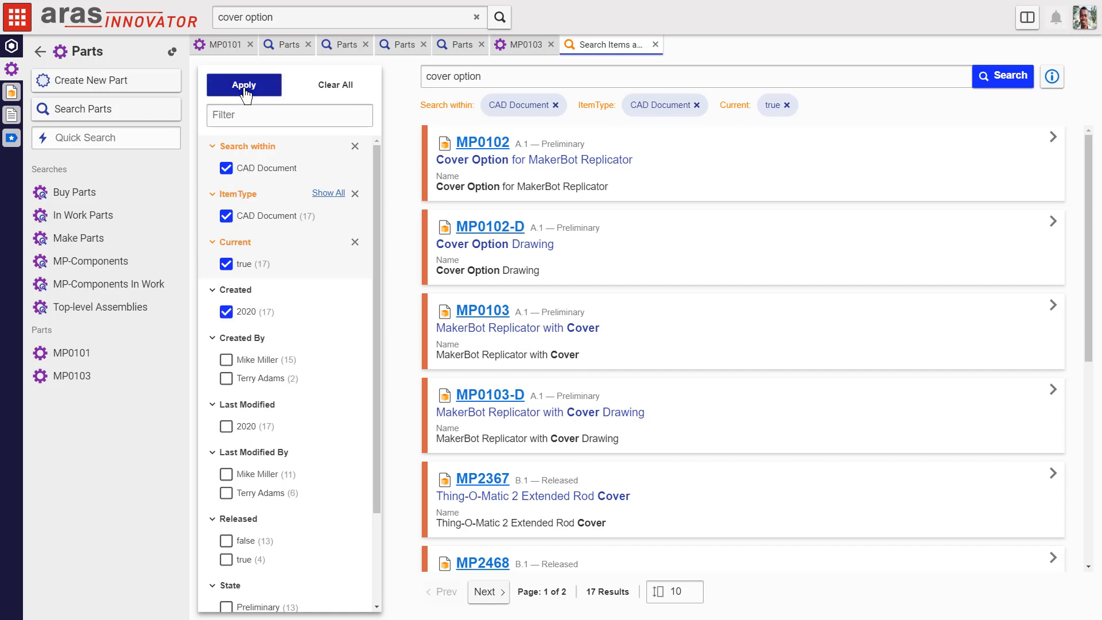
pyautogui.click(243, 83)
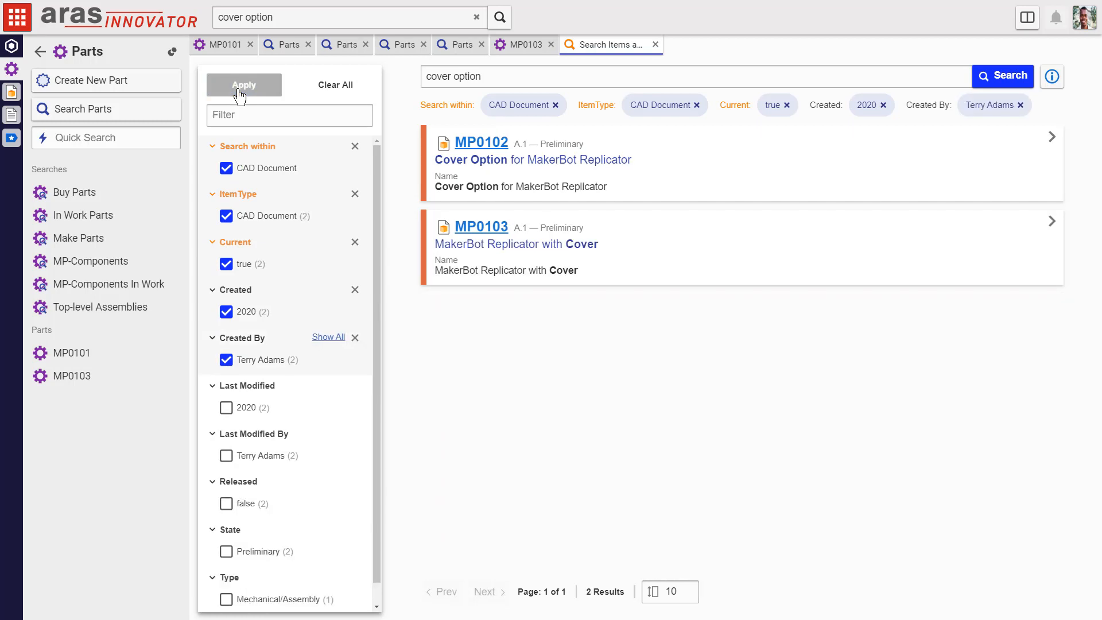
pyautogui.moveTo(489, 153)
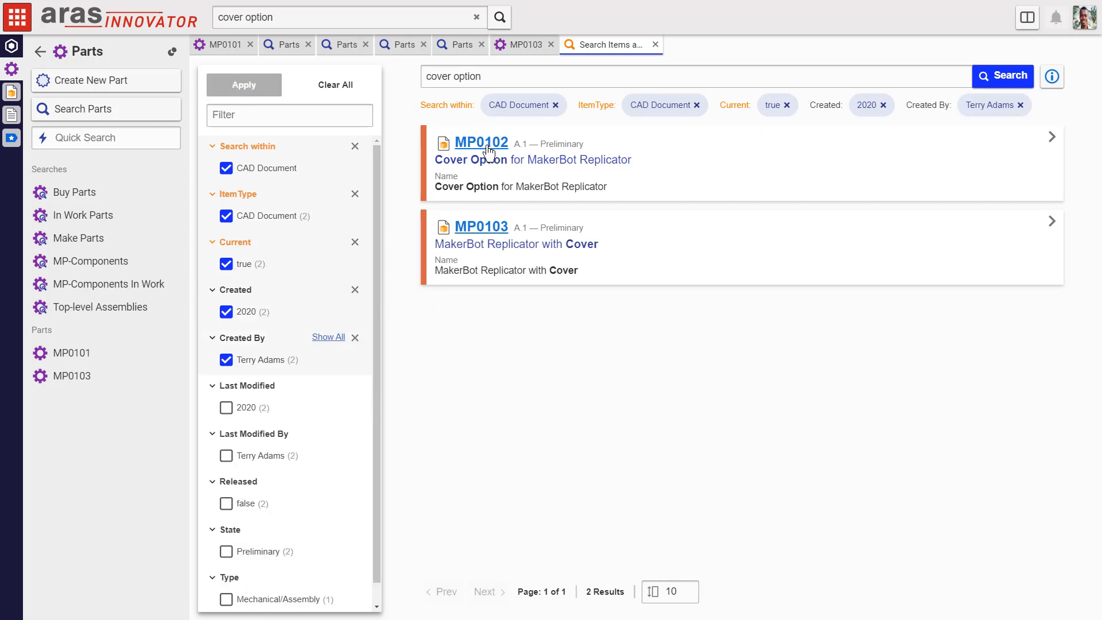
pyautogui.click(481, 143)
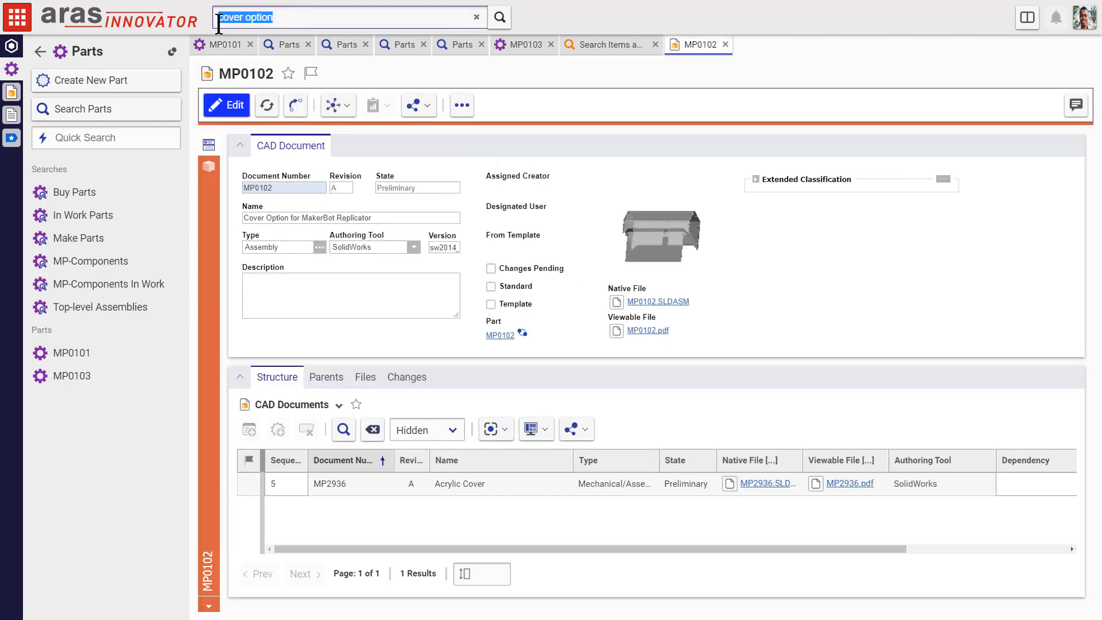